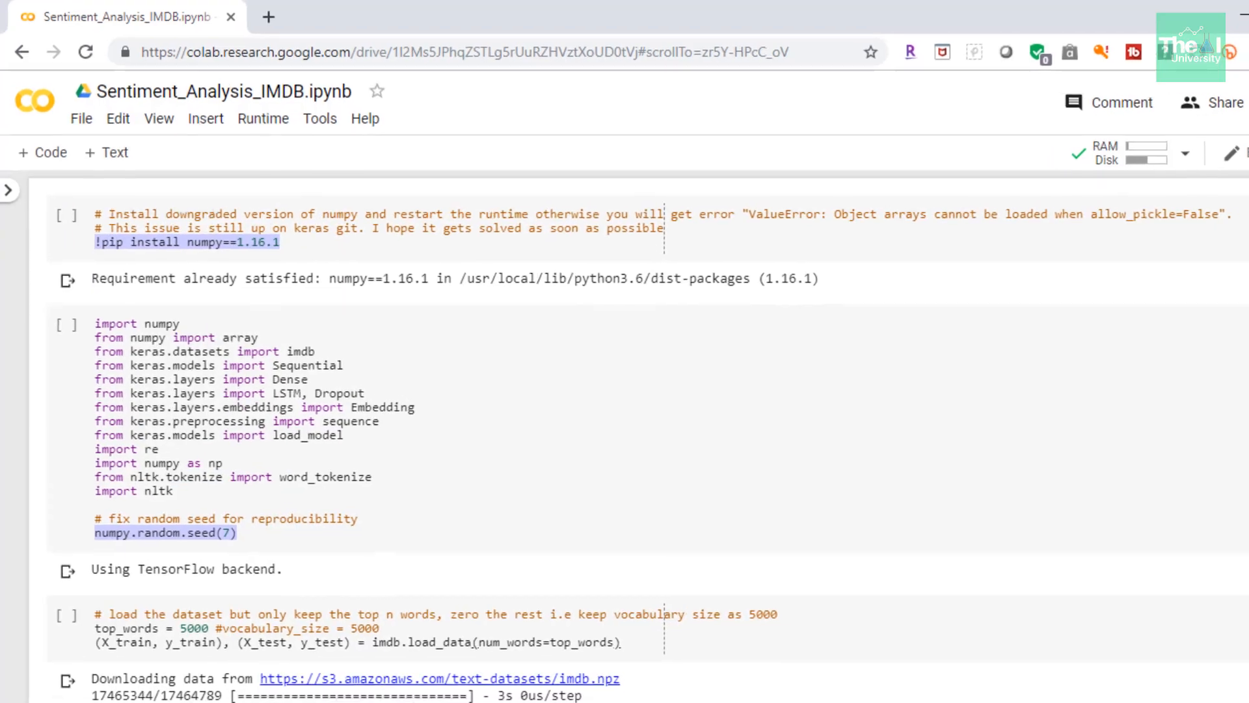
- Zoom in and highlight the keras datasets and re import lines while explaining them
key("ctrl+plus")
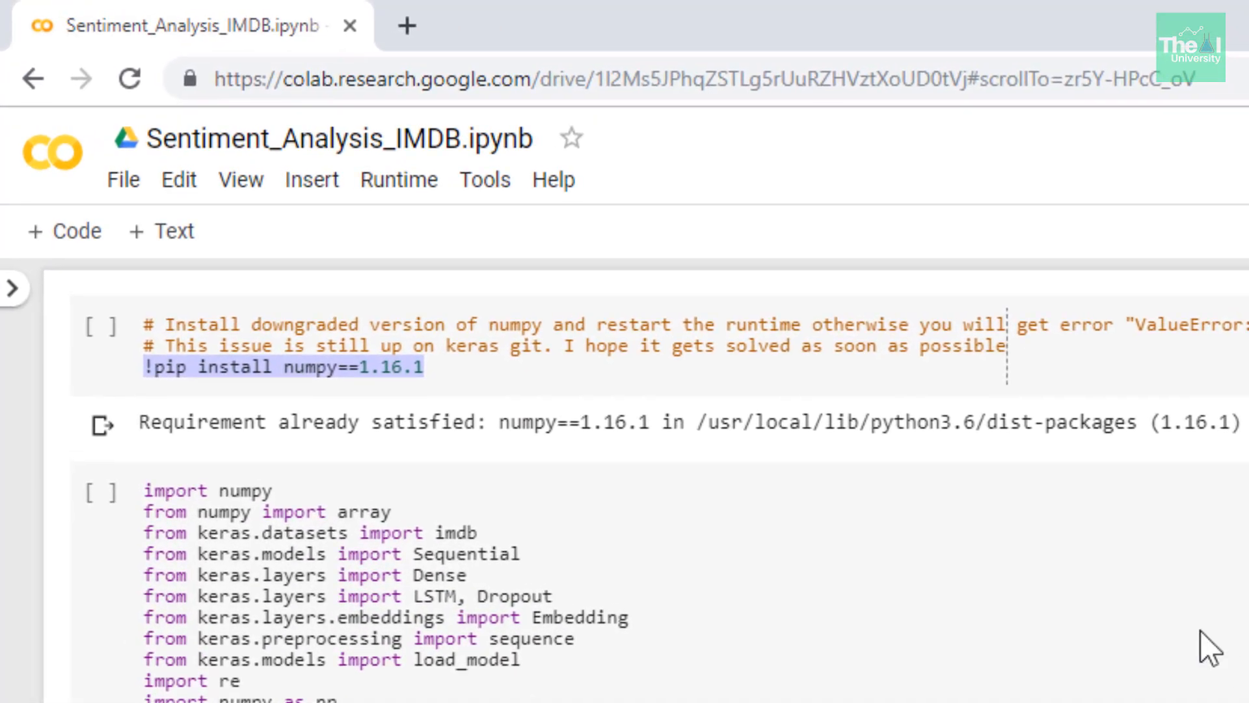
mouse_move(683, 468)
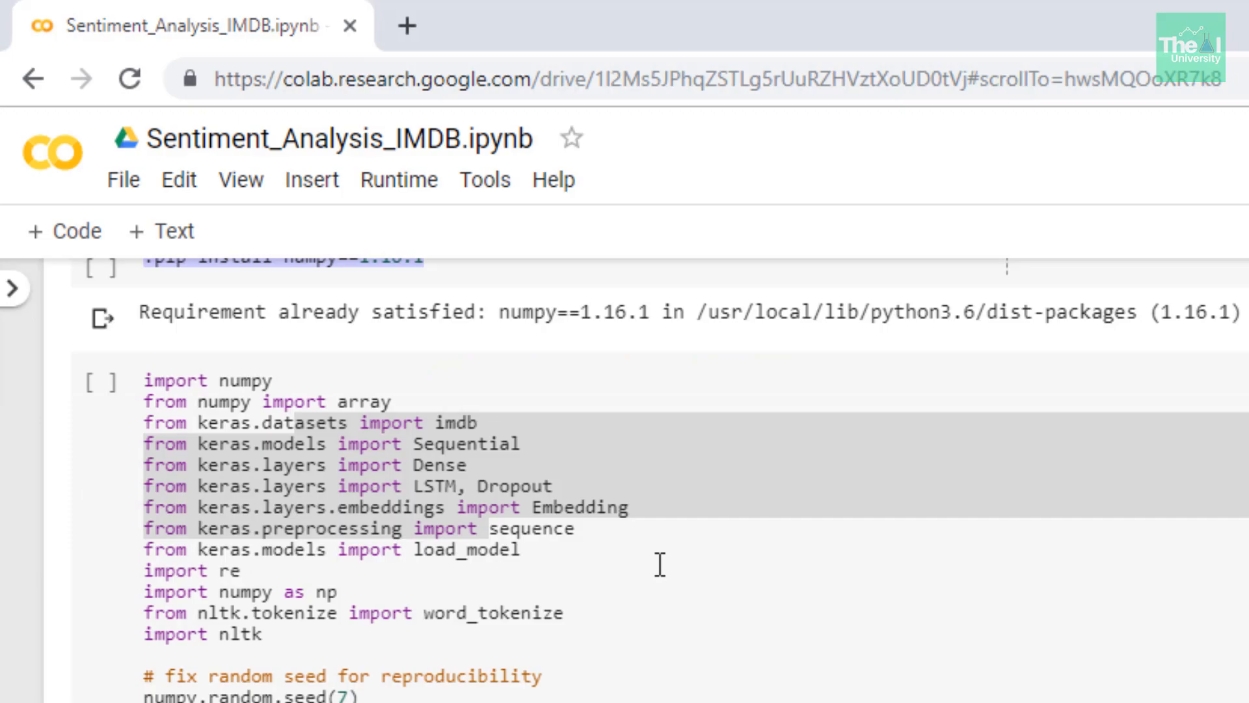
mouse_move(567, 499)
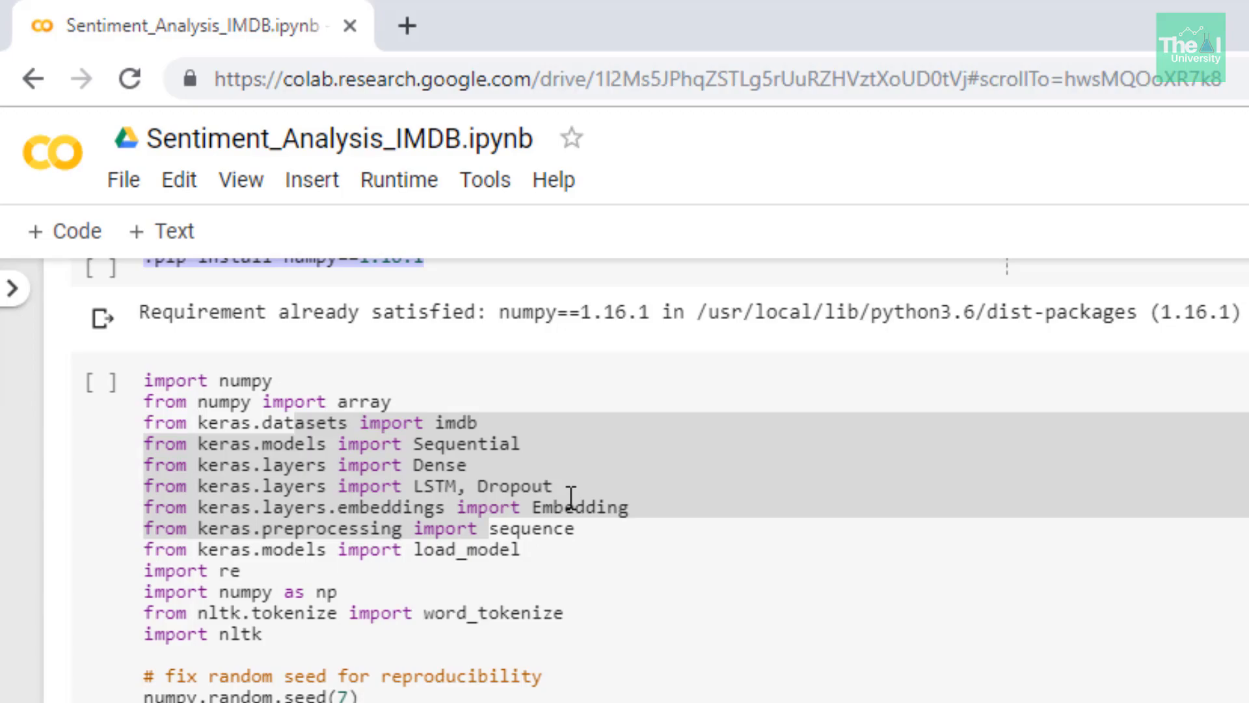
mouse_move(428, 465)
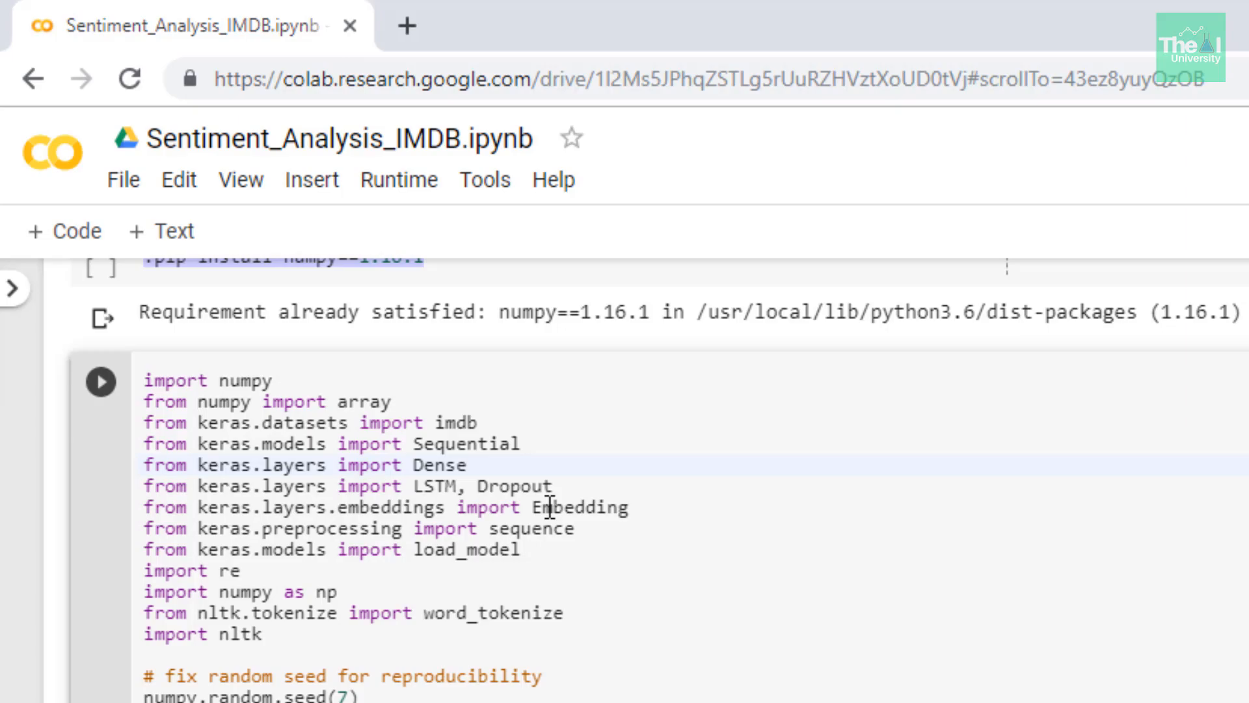
mouse_move(428, 442)
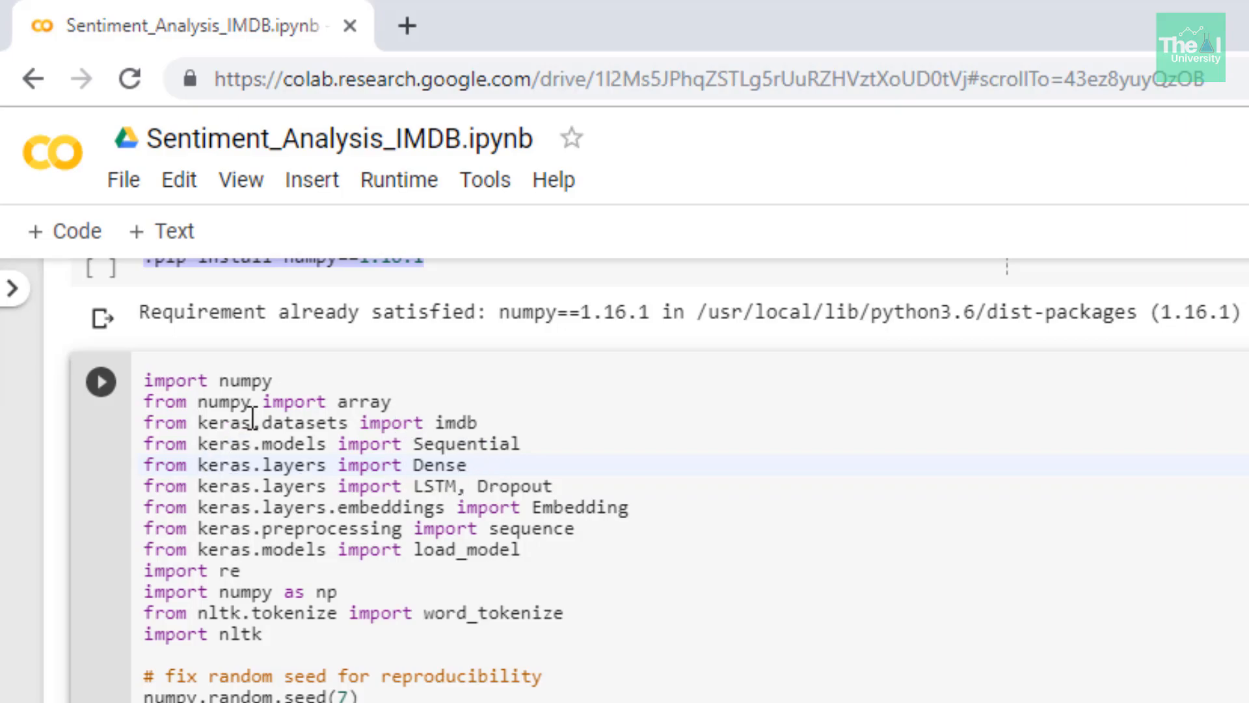
left_click_drag(270, 422, 447, 421)
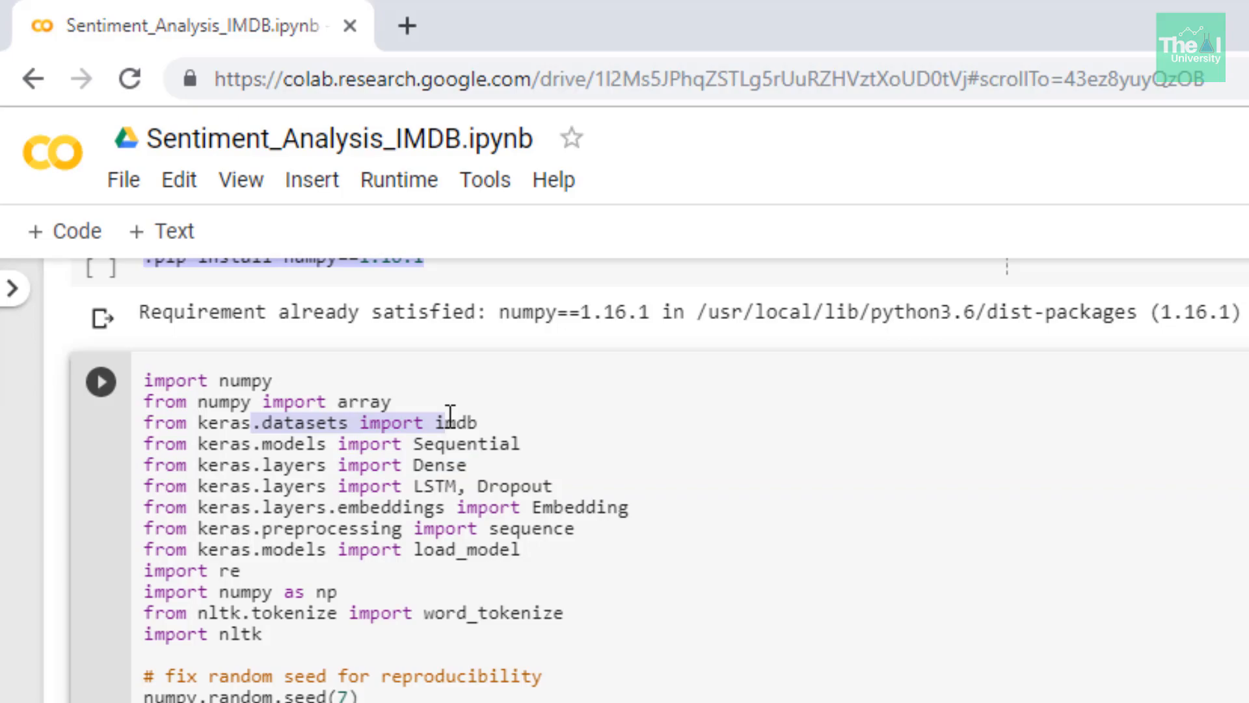
mouse_move(385, 506)
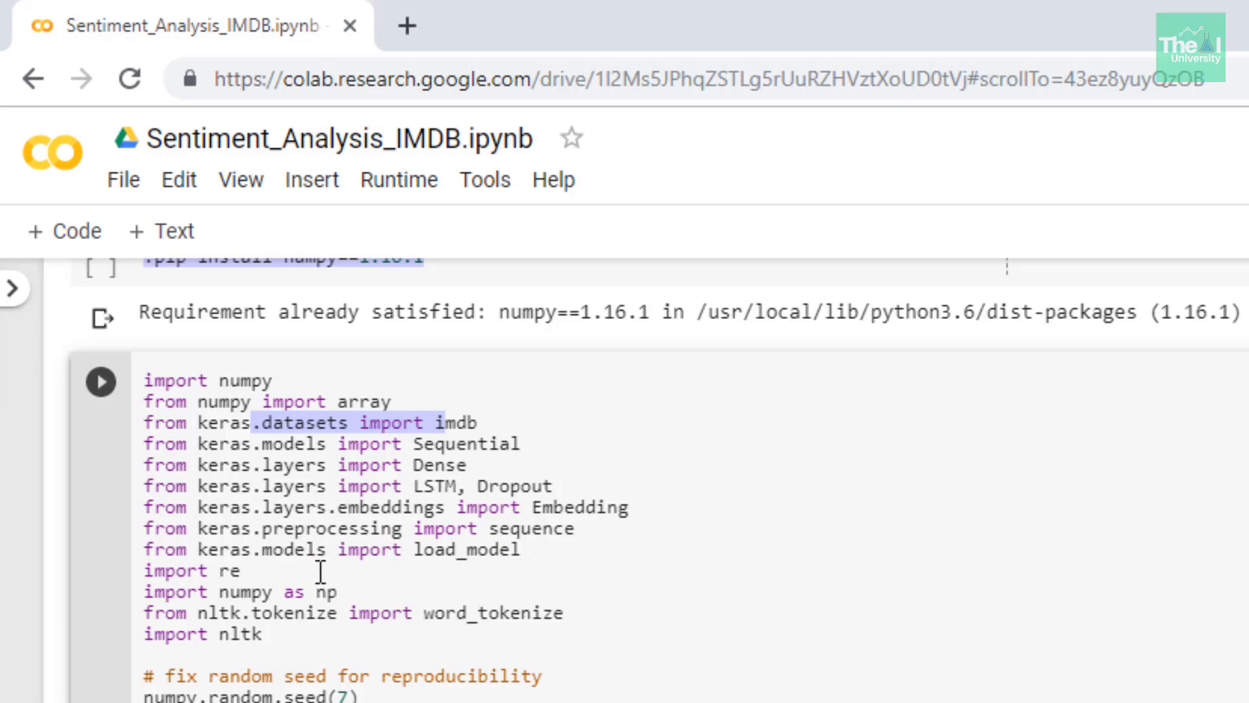
mouse_move(327, 596)
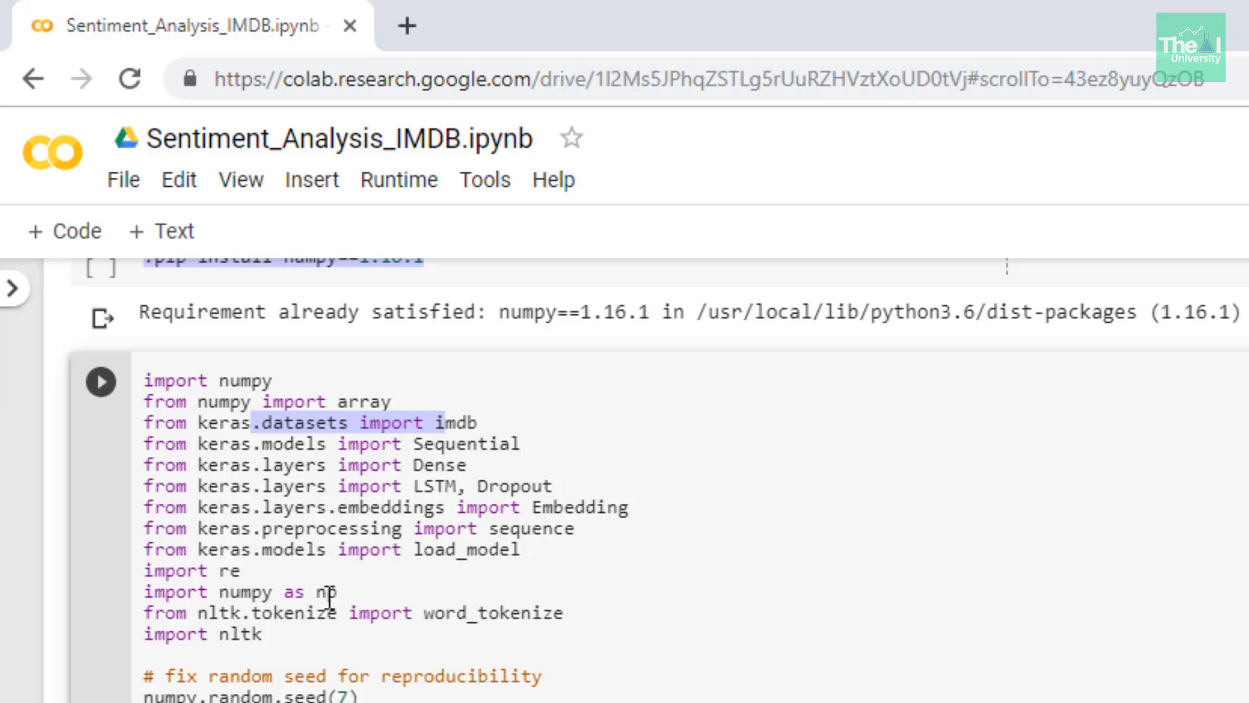
mouse_move(349, 617)
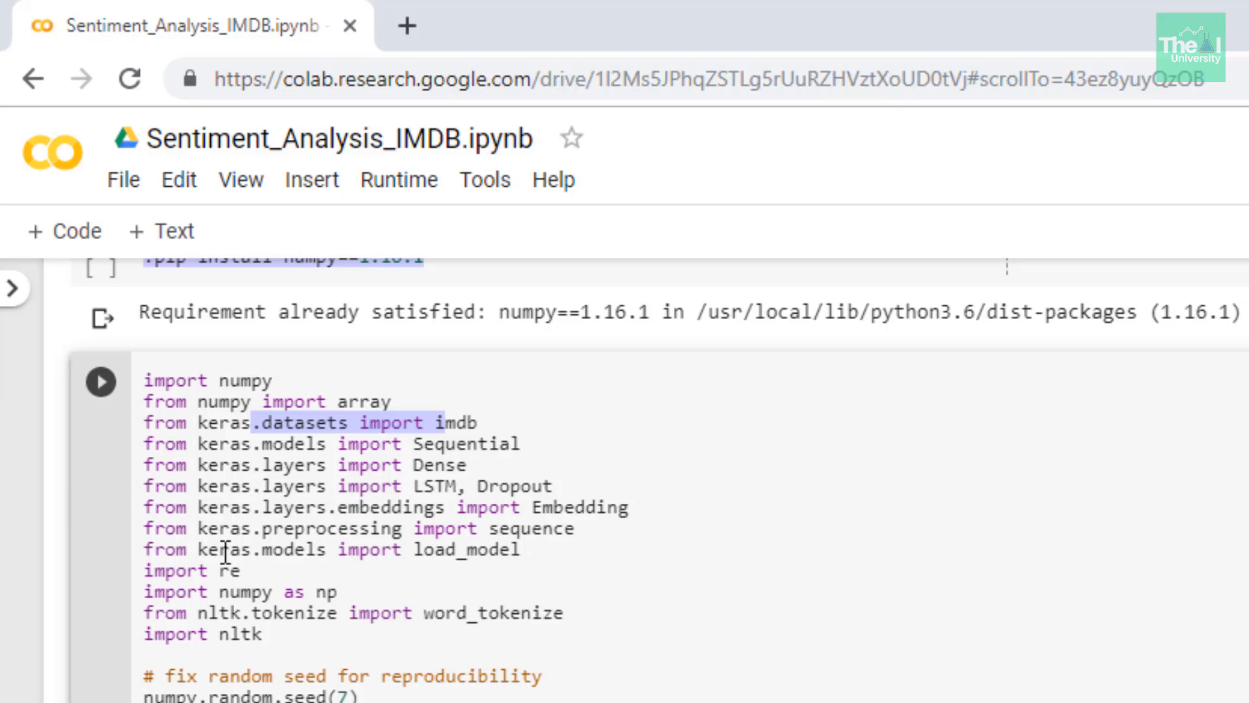
left_click(203, 570)
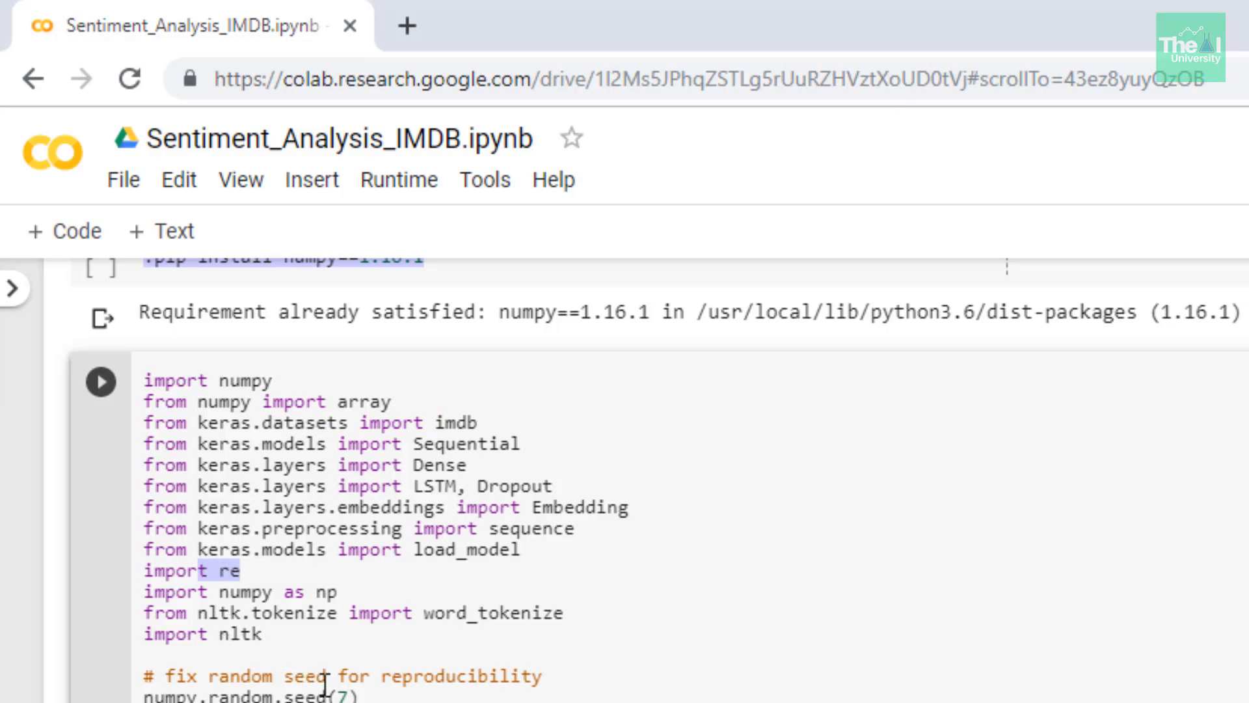
scroll("down", 3)
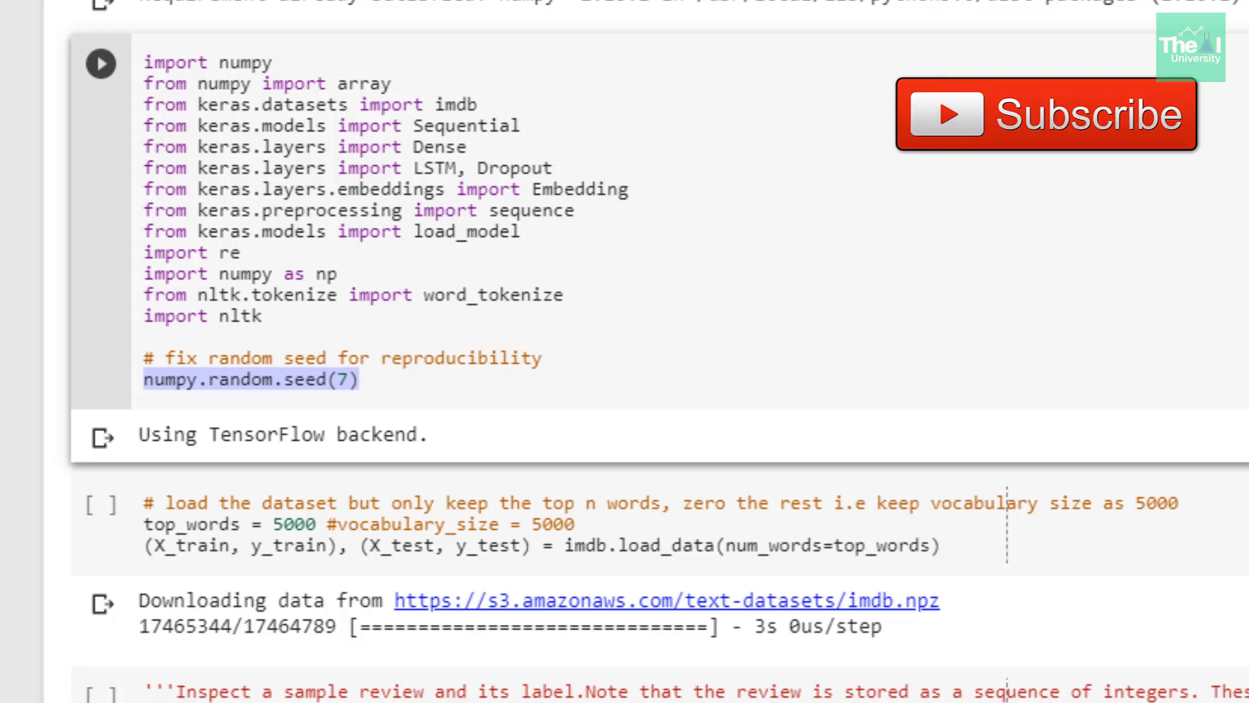
scroll("down", 3)
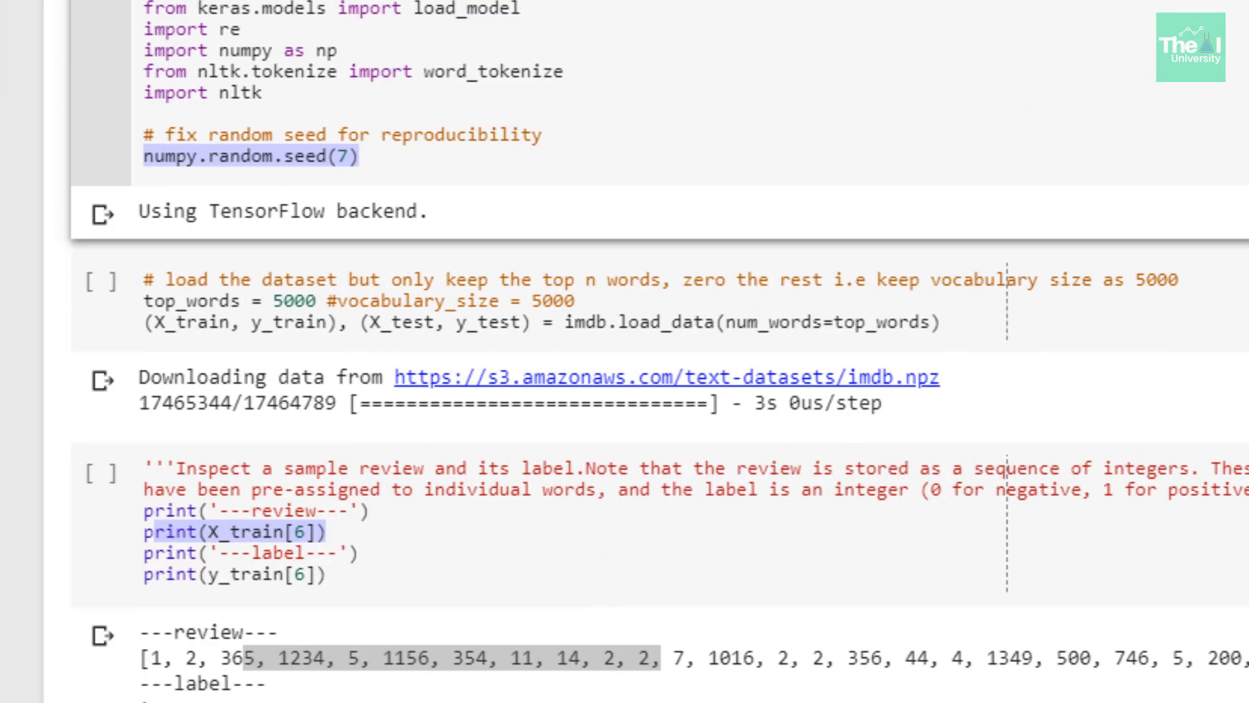
mouse_move(402, 184)
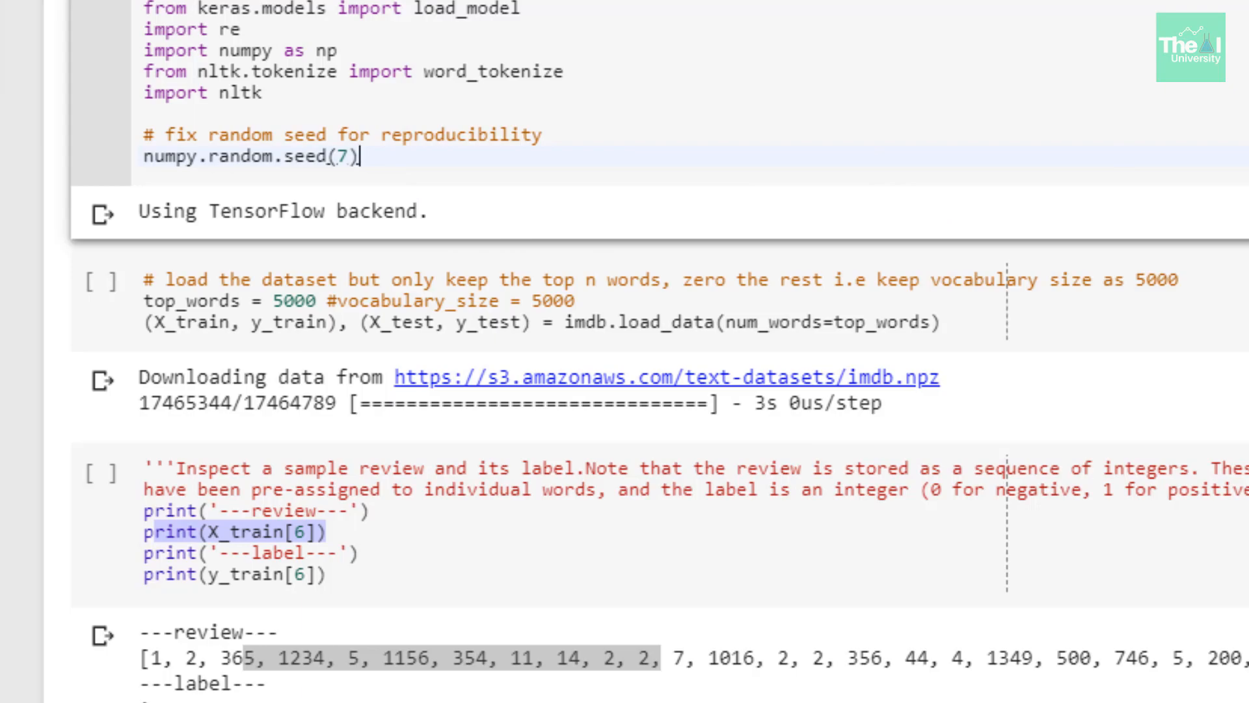
mouse_move(1074, 527)
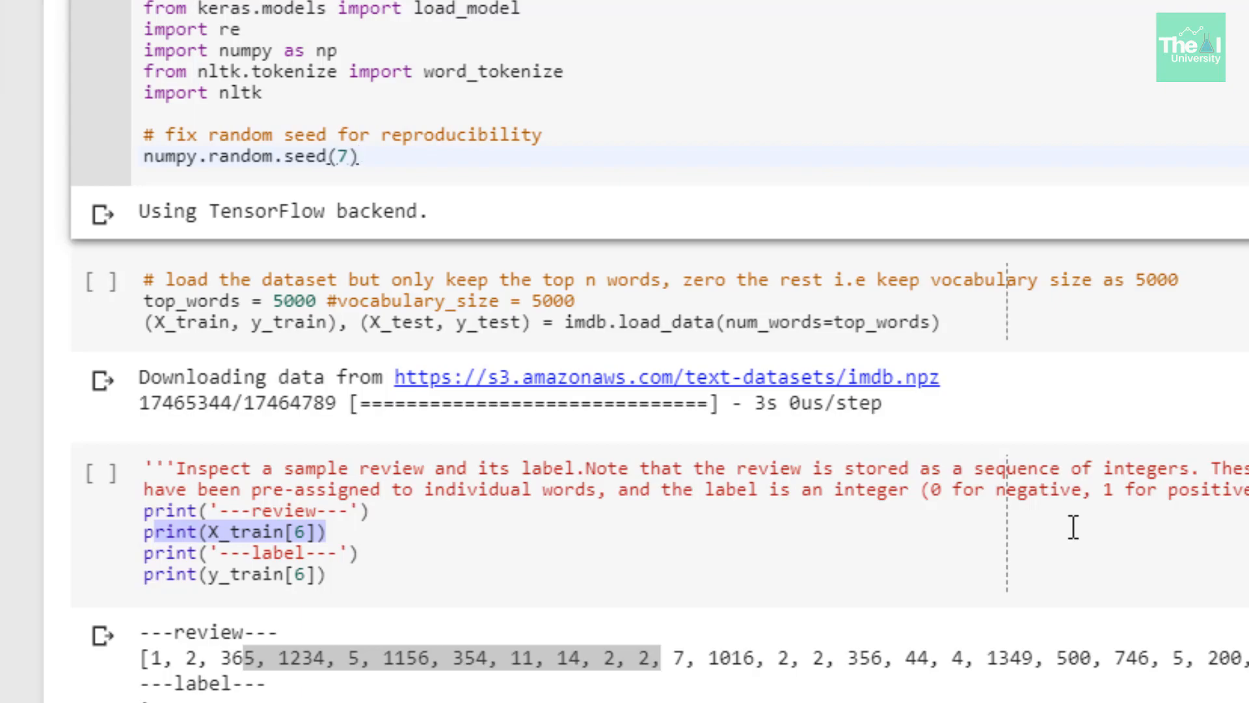
mouse_move(161, 196)
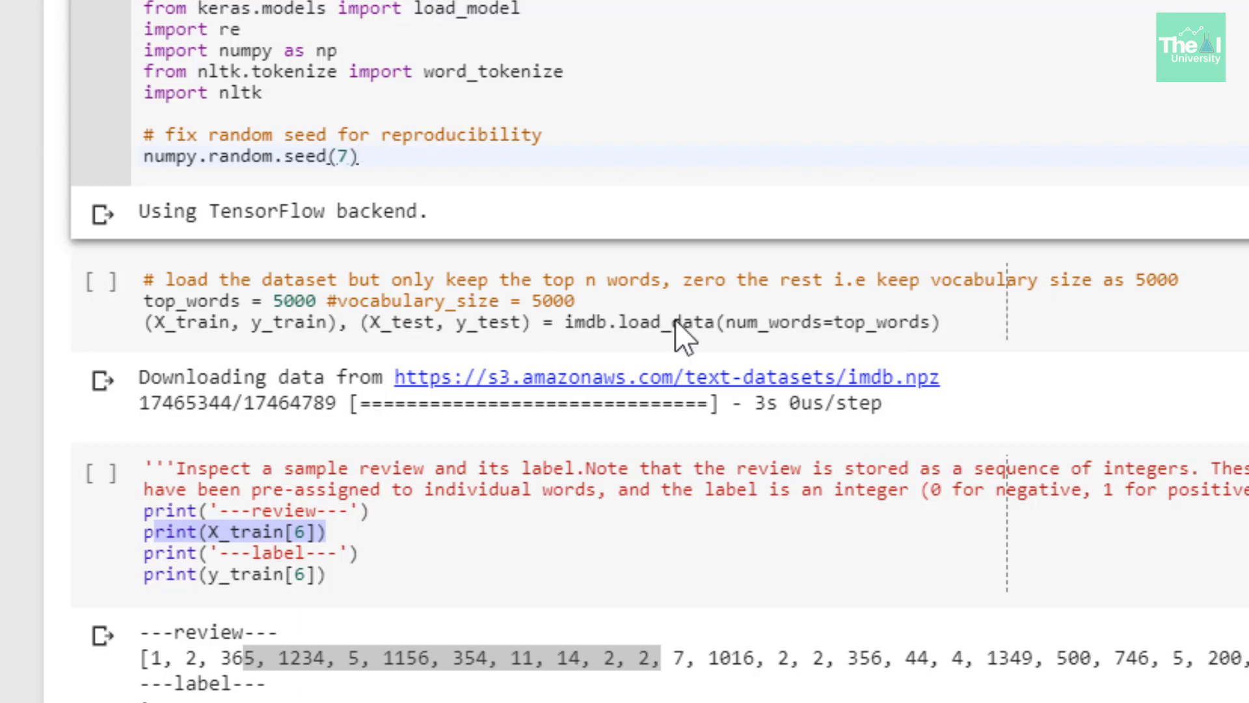
mouse_move(851, 329)
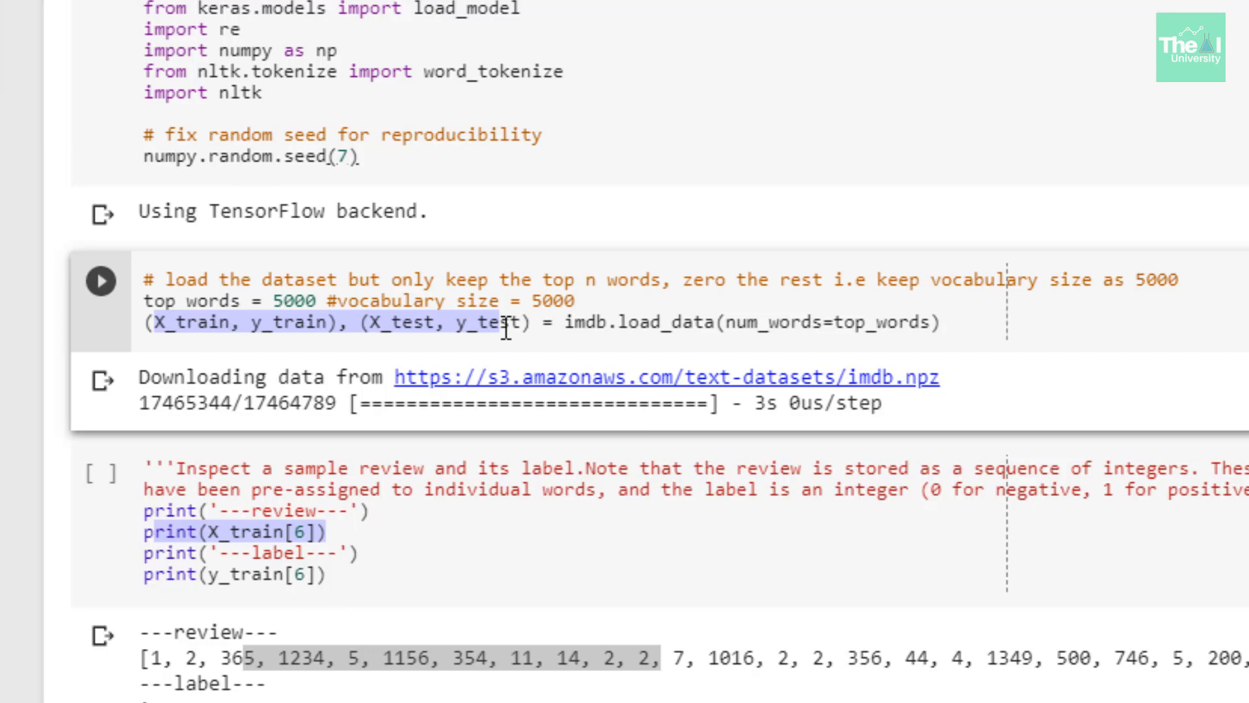
mouse_move(458, 402)
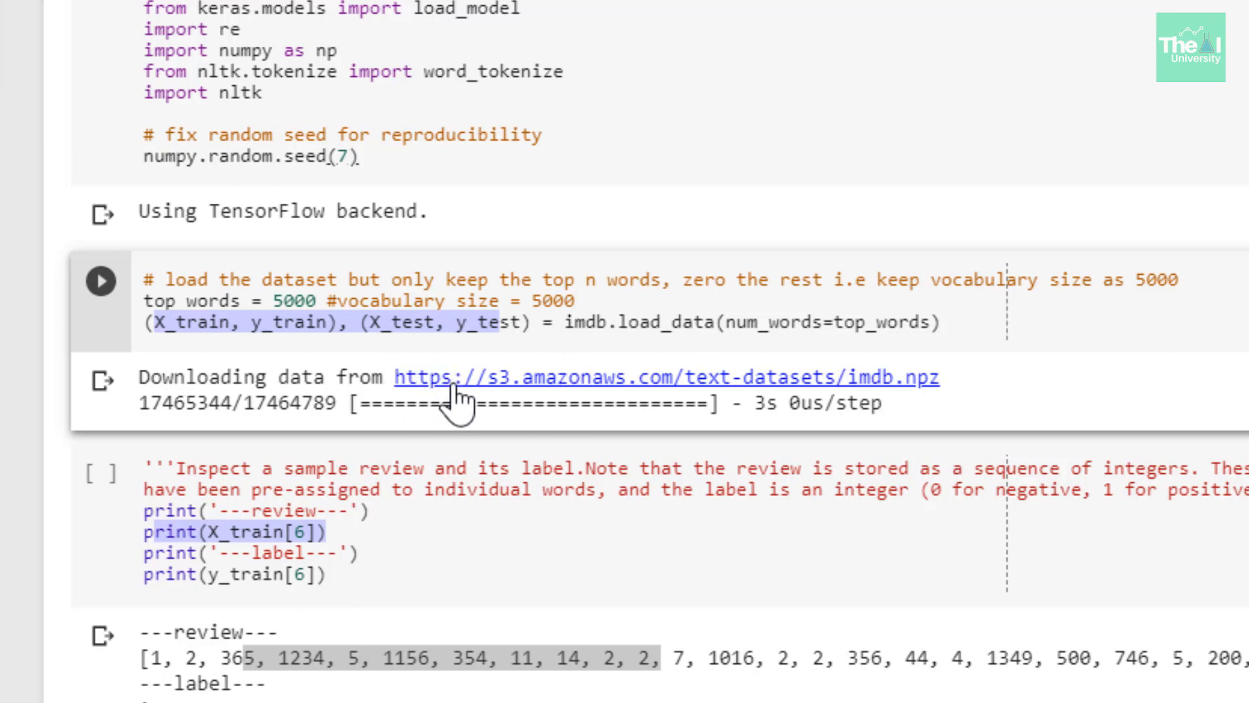
mouse_move(506, 390)
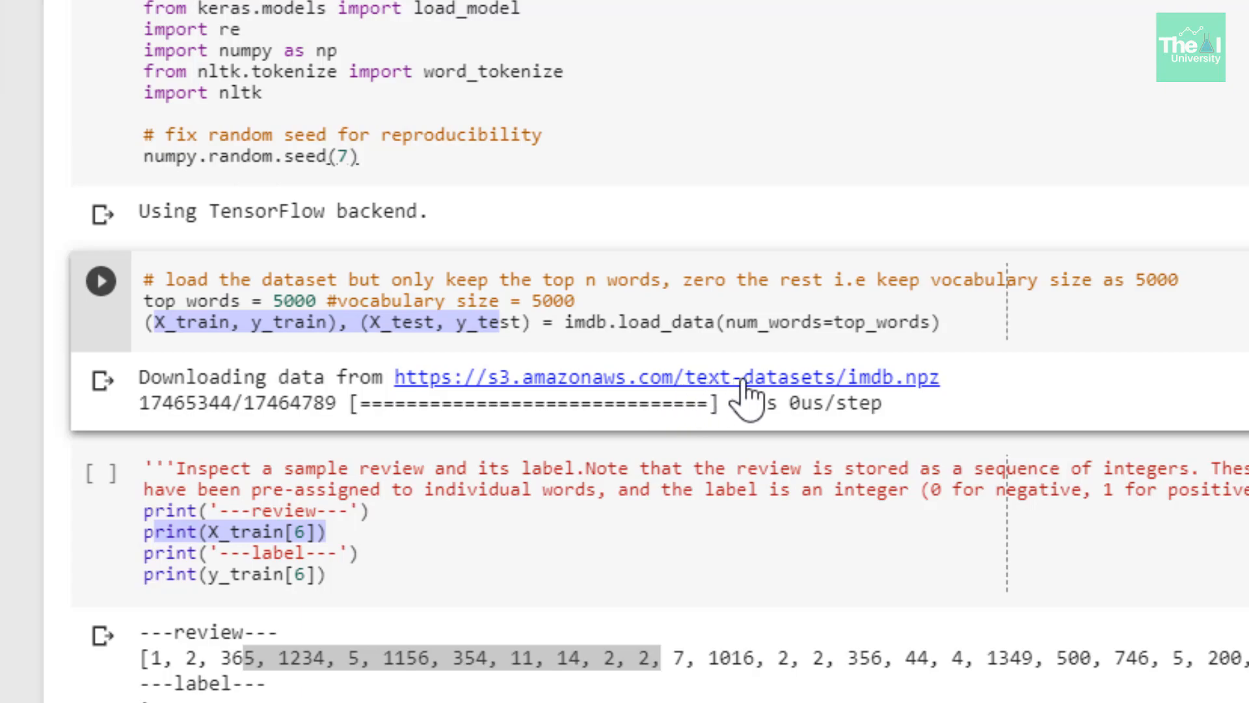
mouse_move(853, 398)
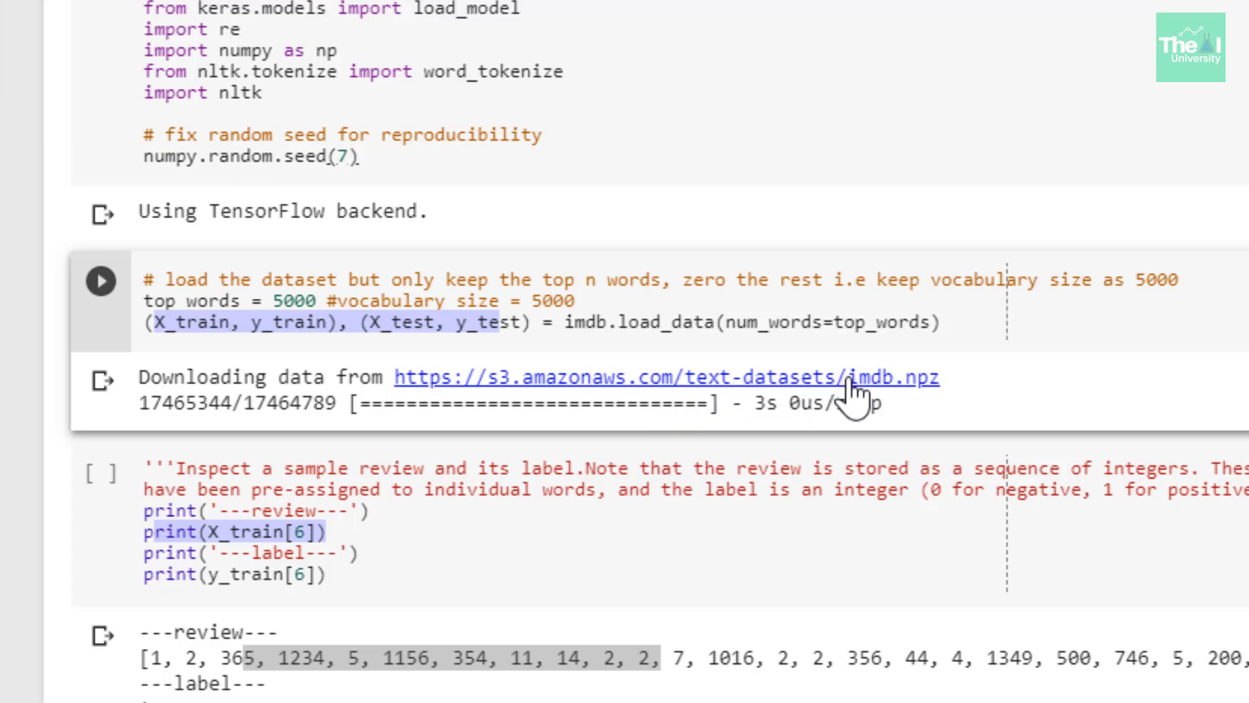
mouse_move(959, 394)
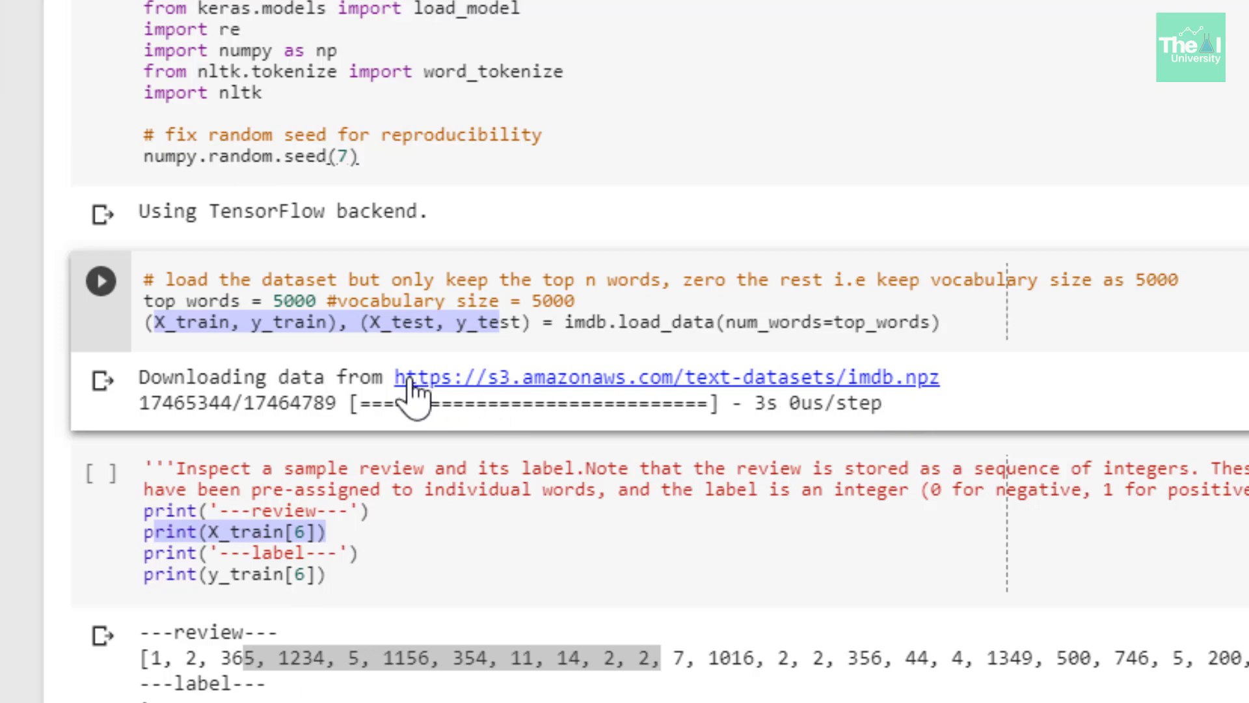
mouse_move(414, 394)
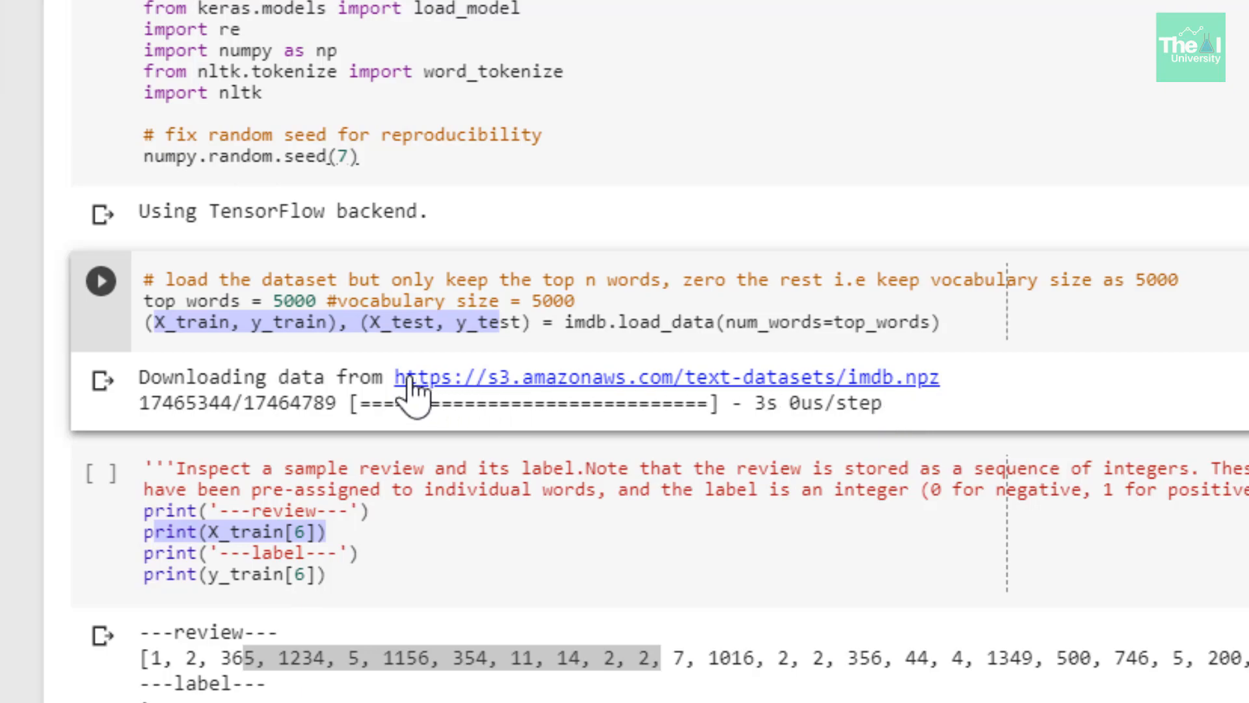
- Highlight the sample review's integer sequence and its label value 1 in the print cell
scroll("down", 3)
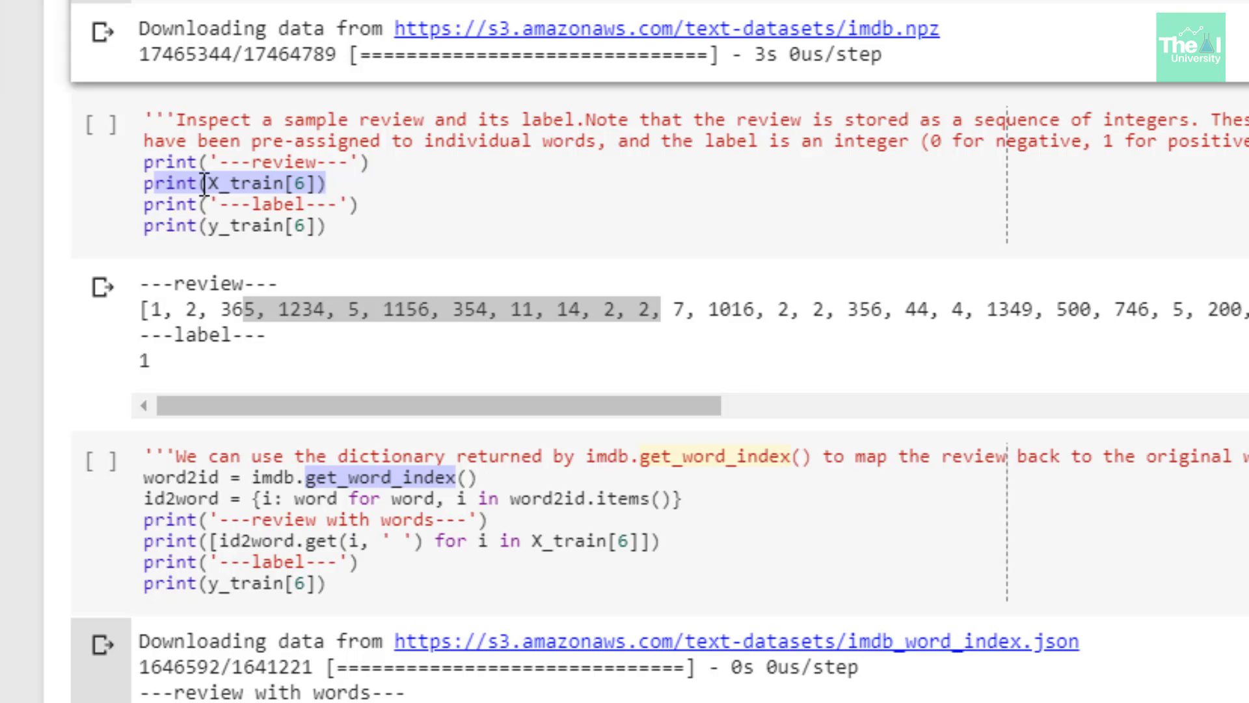
left_click(255, 225)
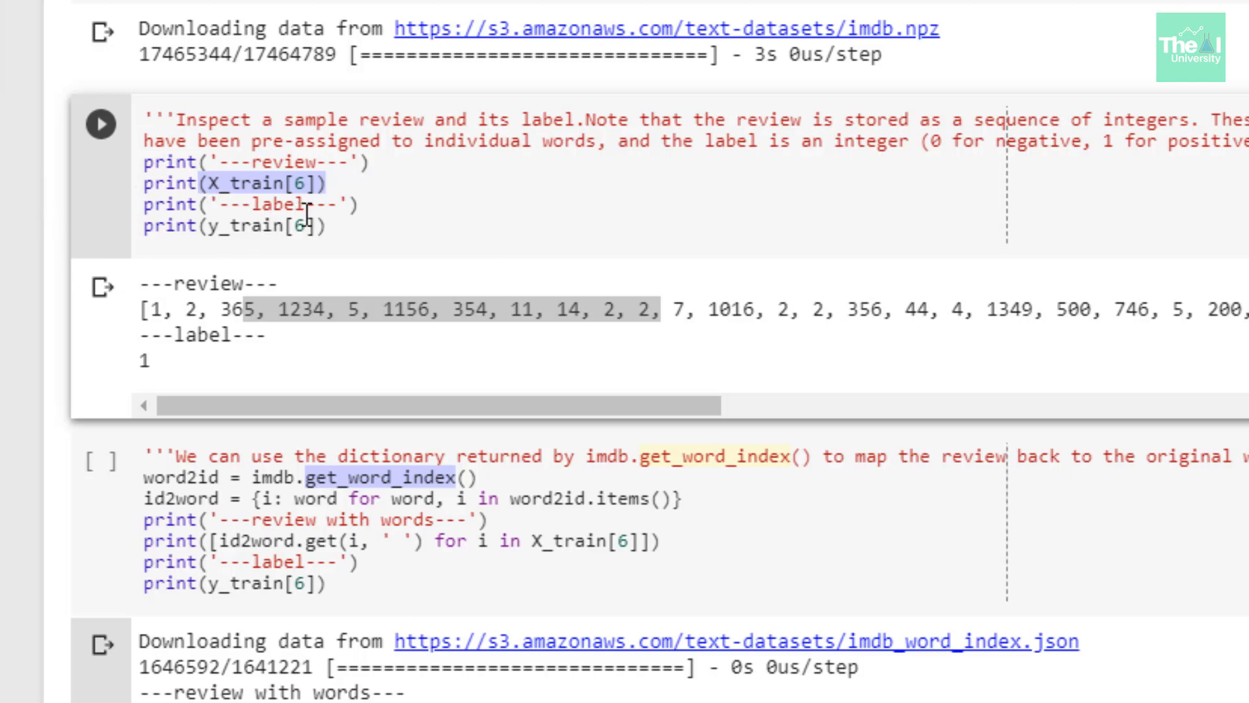
mouse_move(279, 240)
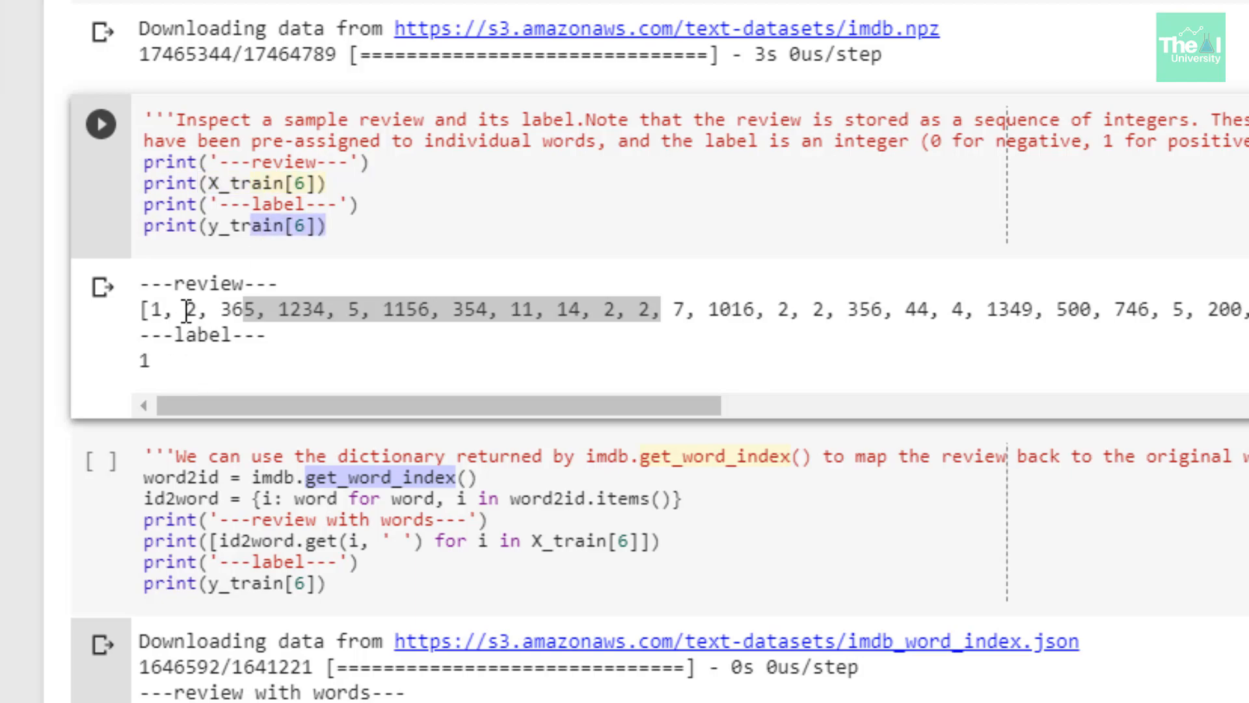
mouse_move(199, 295)
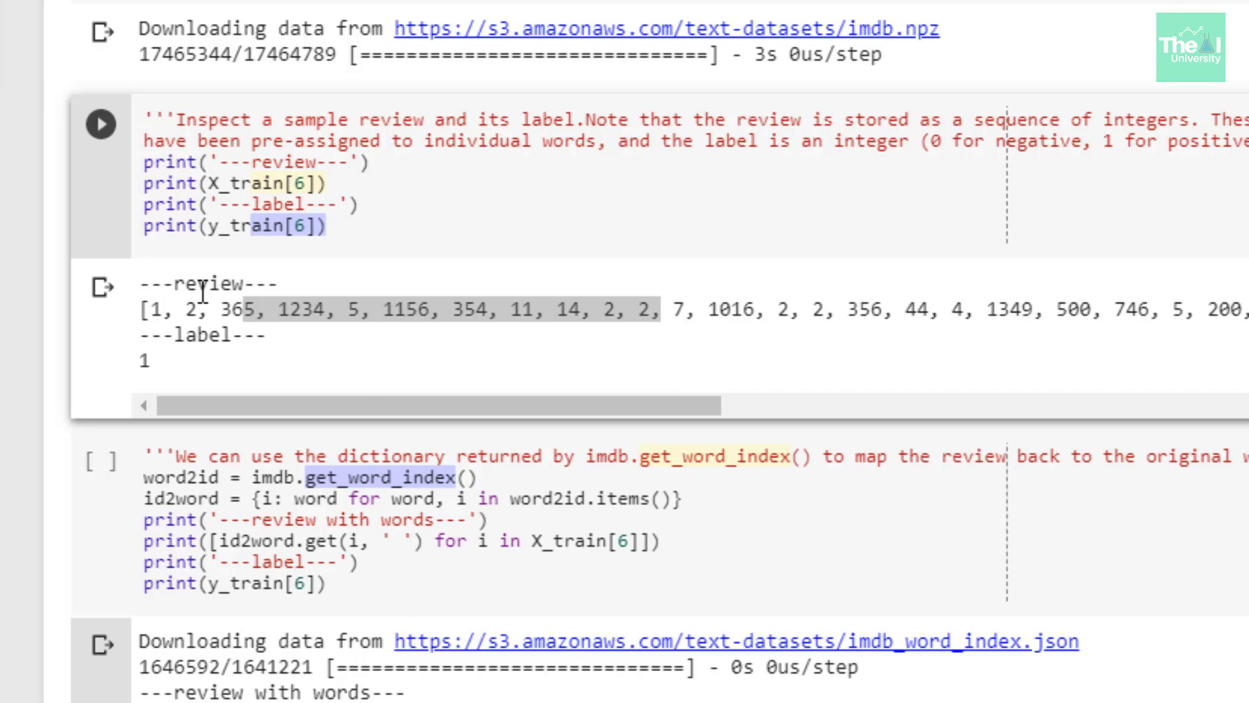
mouse_move(173, 378)
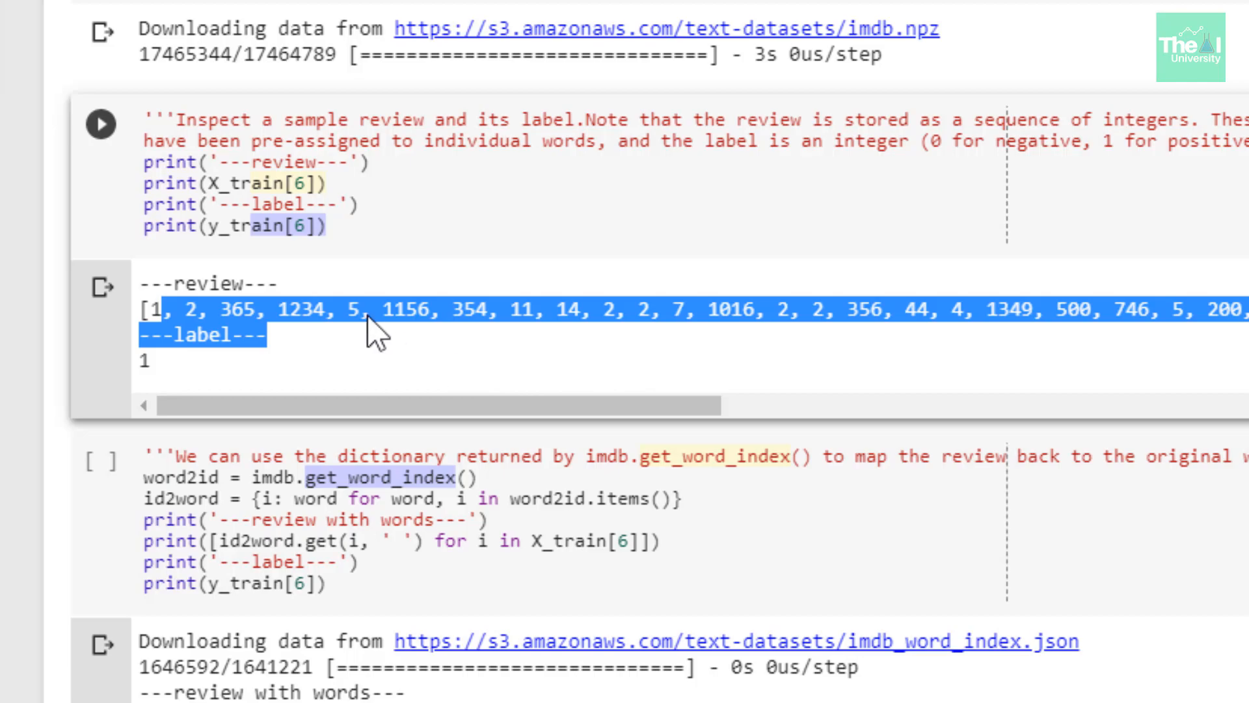
double_click(298, 309)
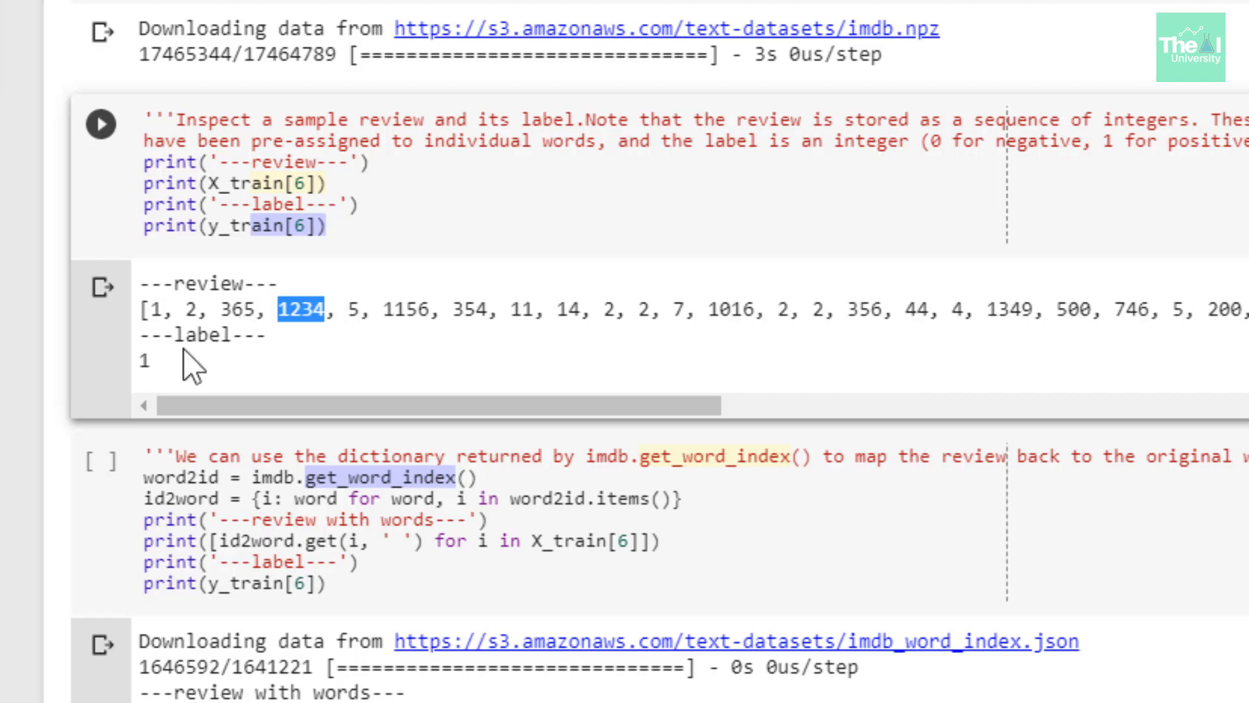
double_click(143, 360)
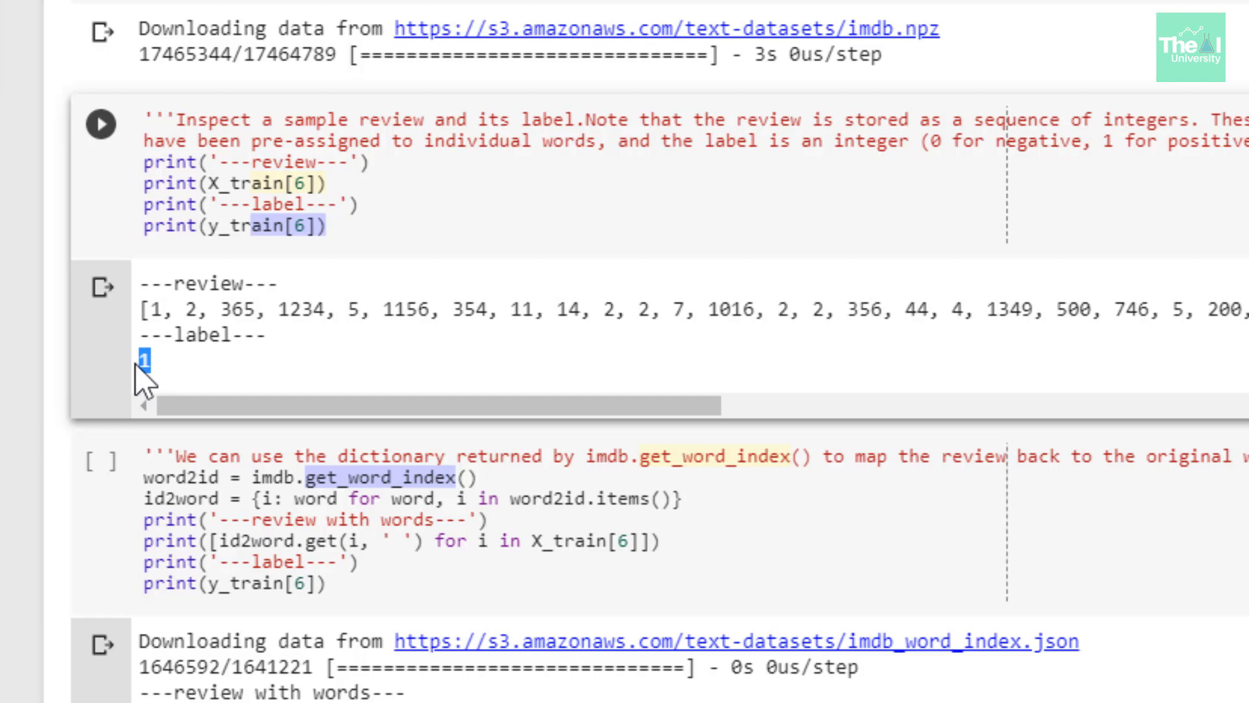
mouse_move(191, 379)
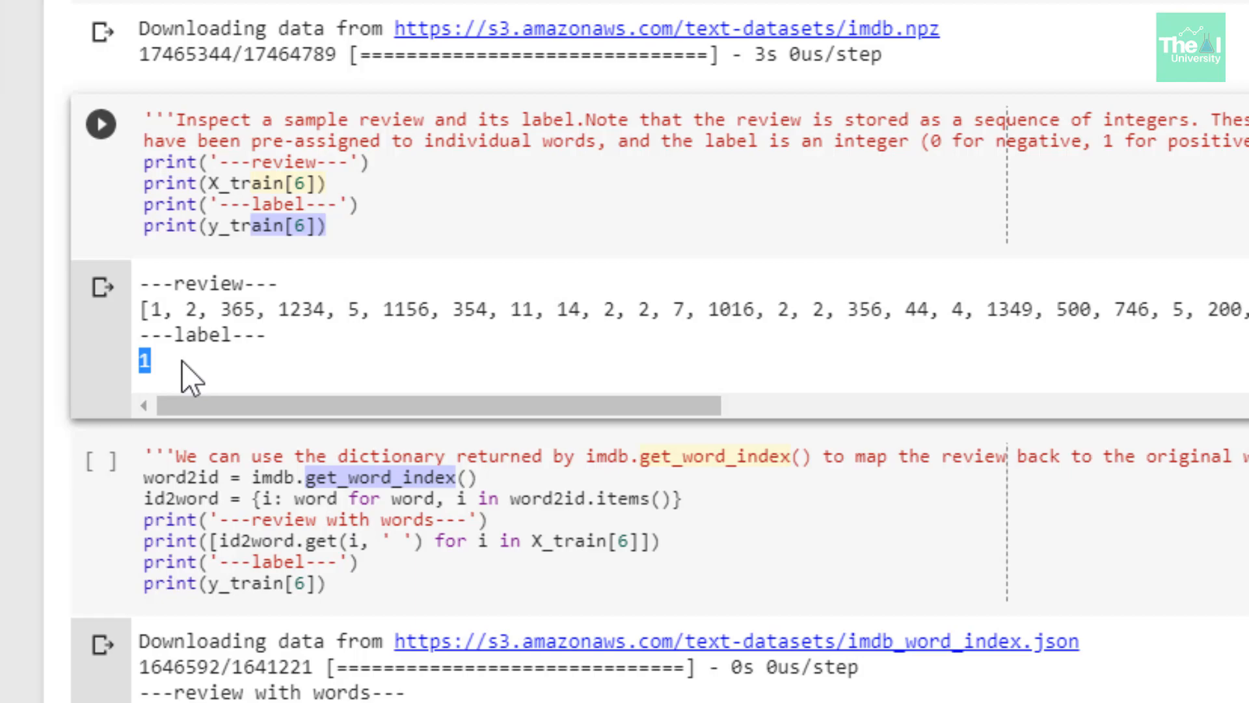
left_click_drag(159, 310, 578, 310)
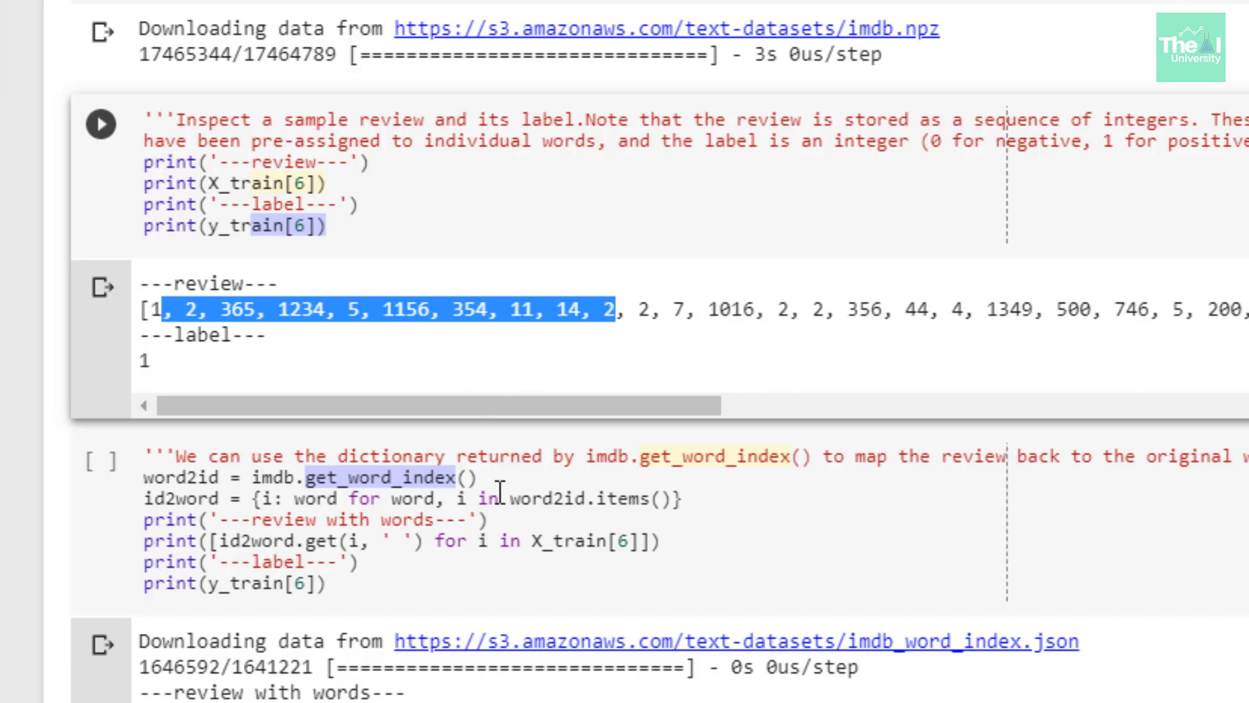
- Scroll down to the cell decoding review 6 back into words
scroll("down", 3)
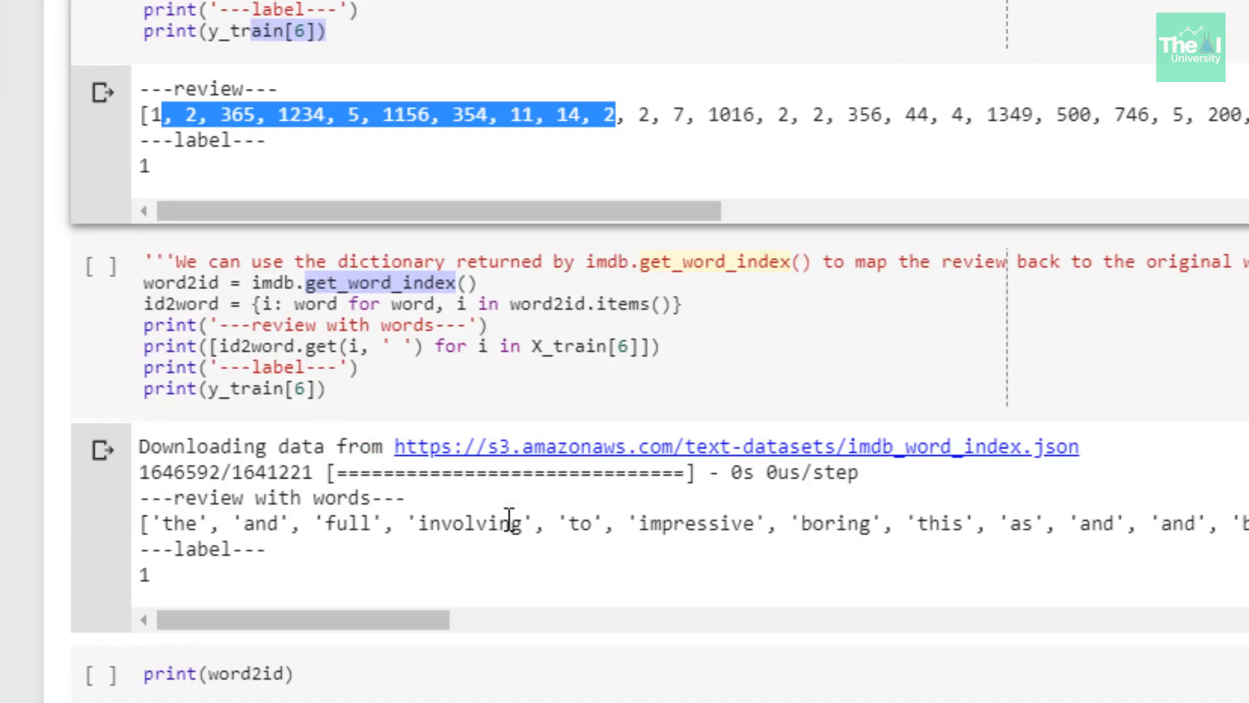
scroll("down", 3)
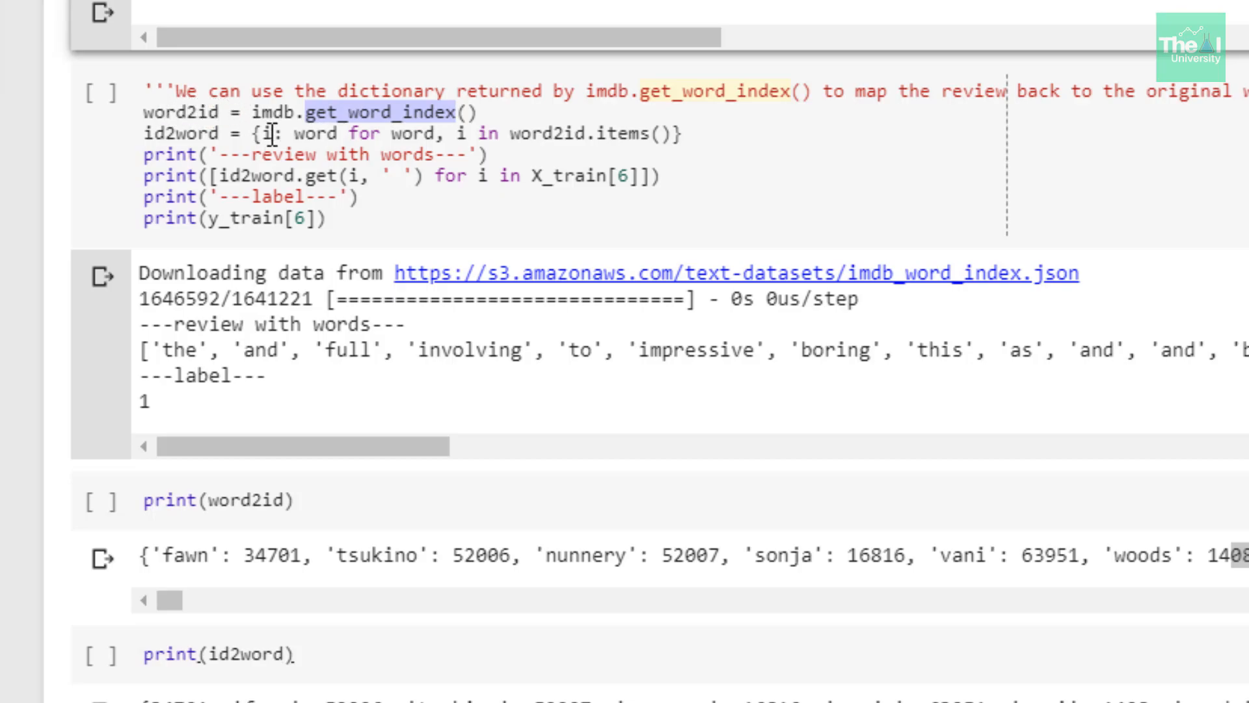
mouse_move(259, 549)
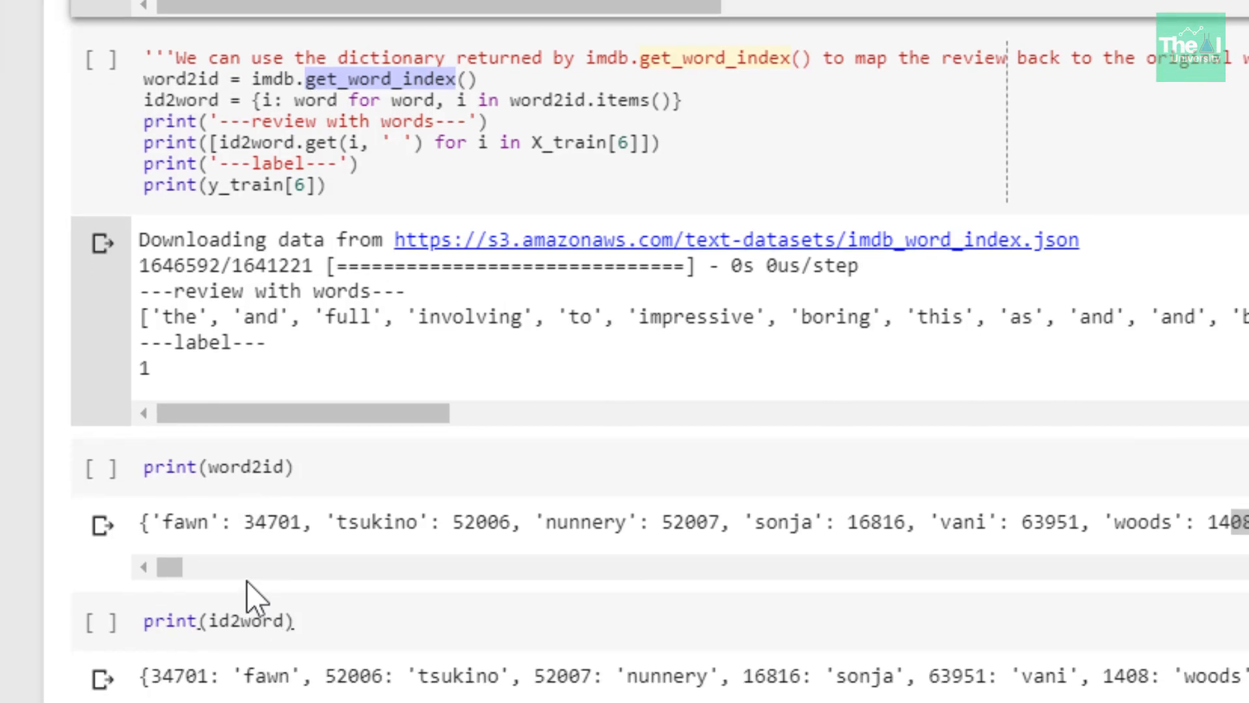
scroll("down", 3)
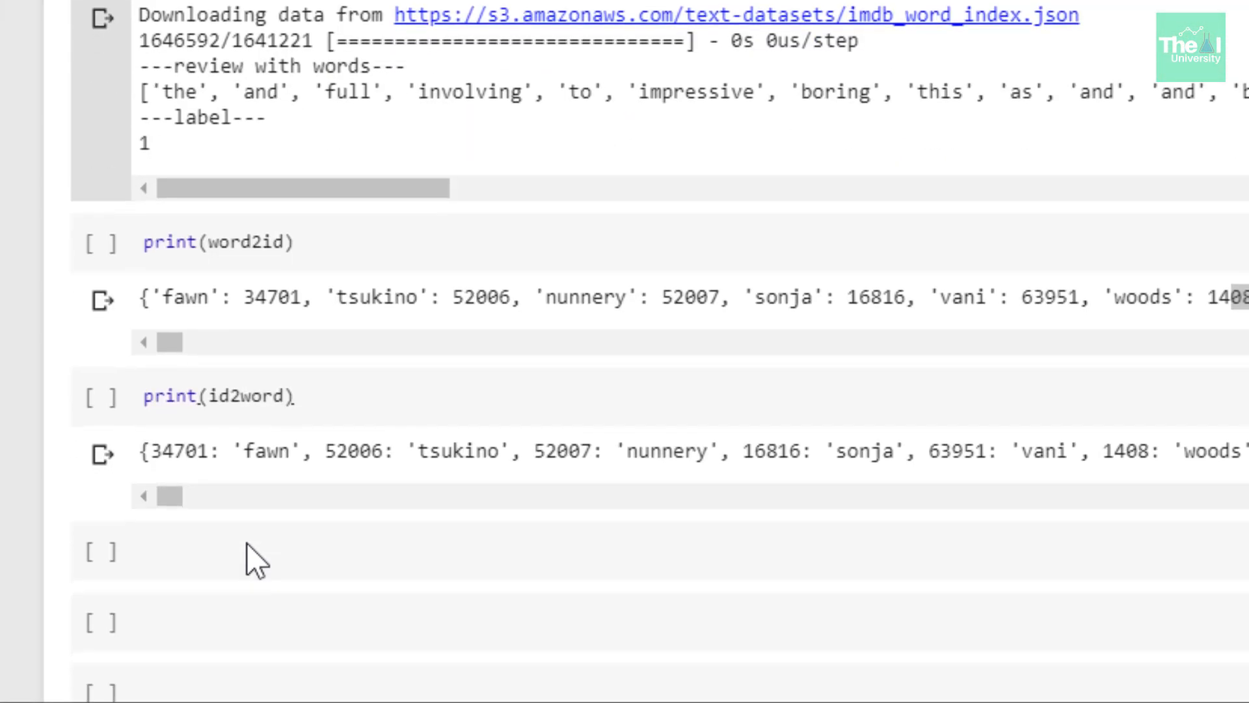
scroll("down", 3)
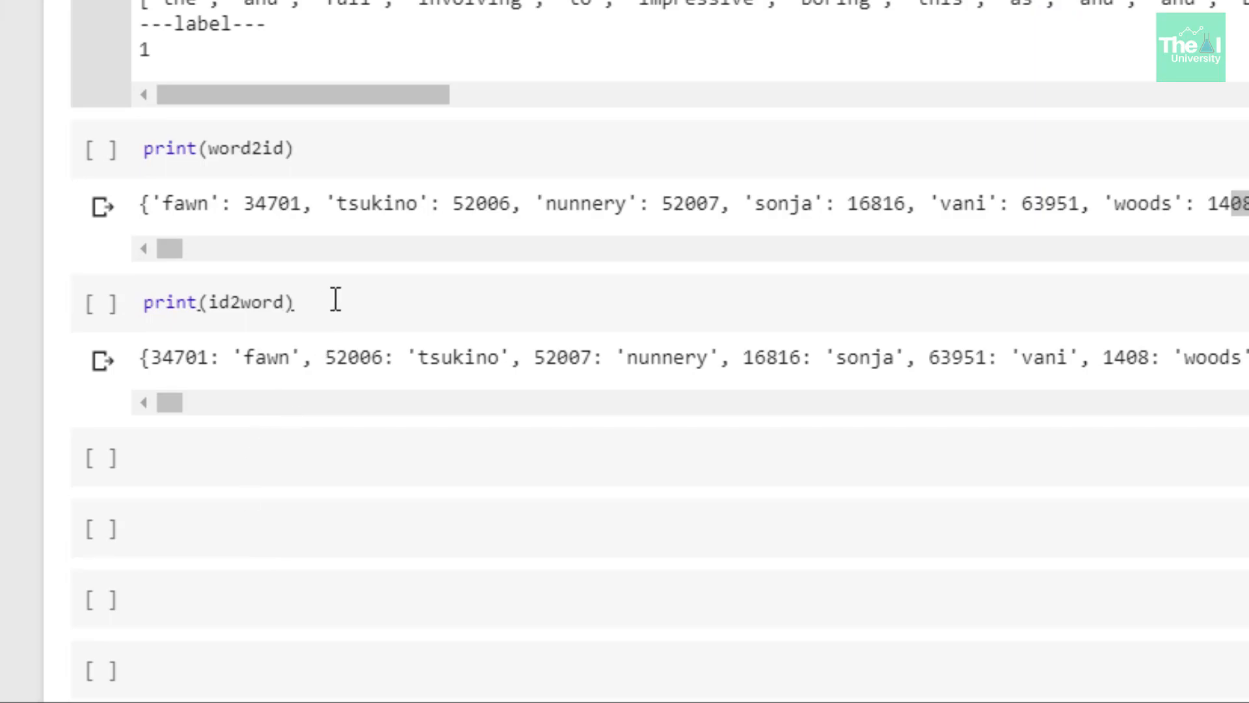
mouse_move(296, 395)
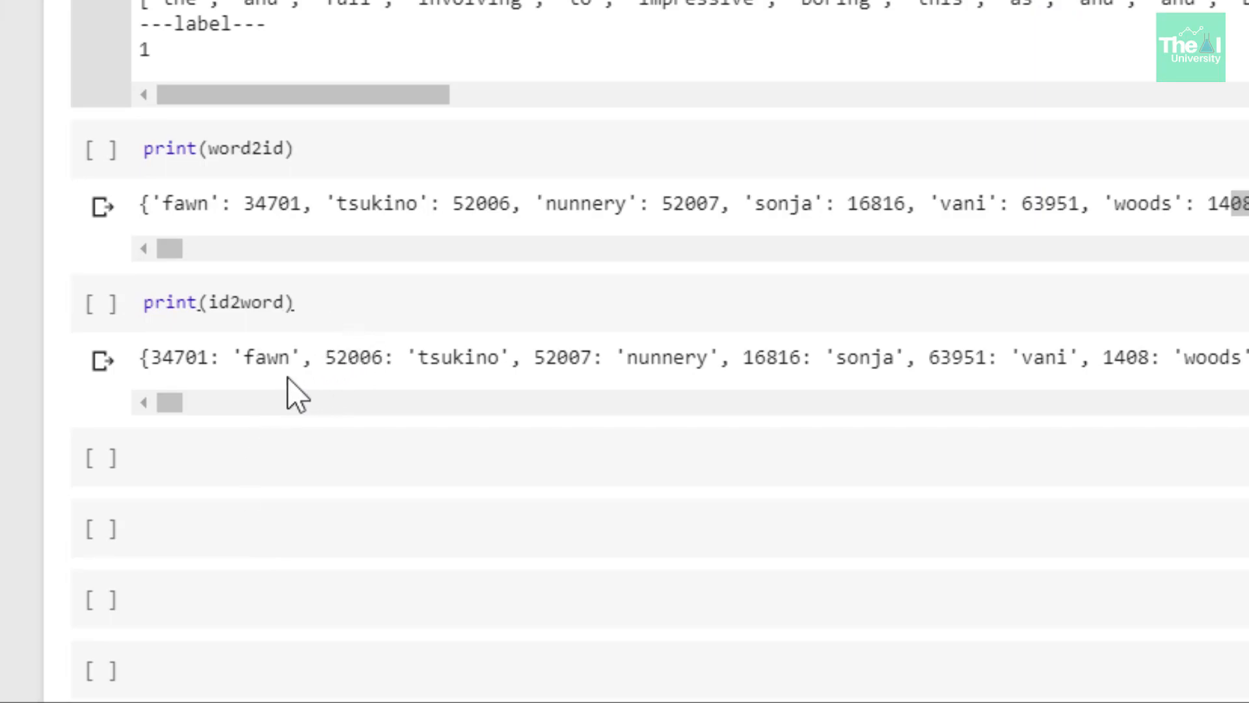
left_click(286, 148)
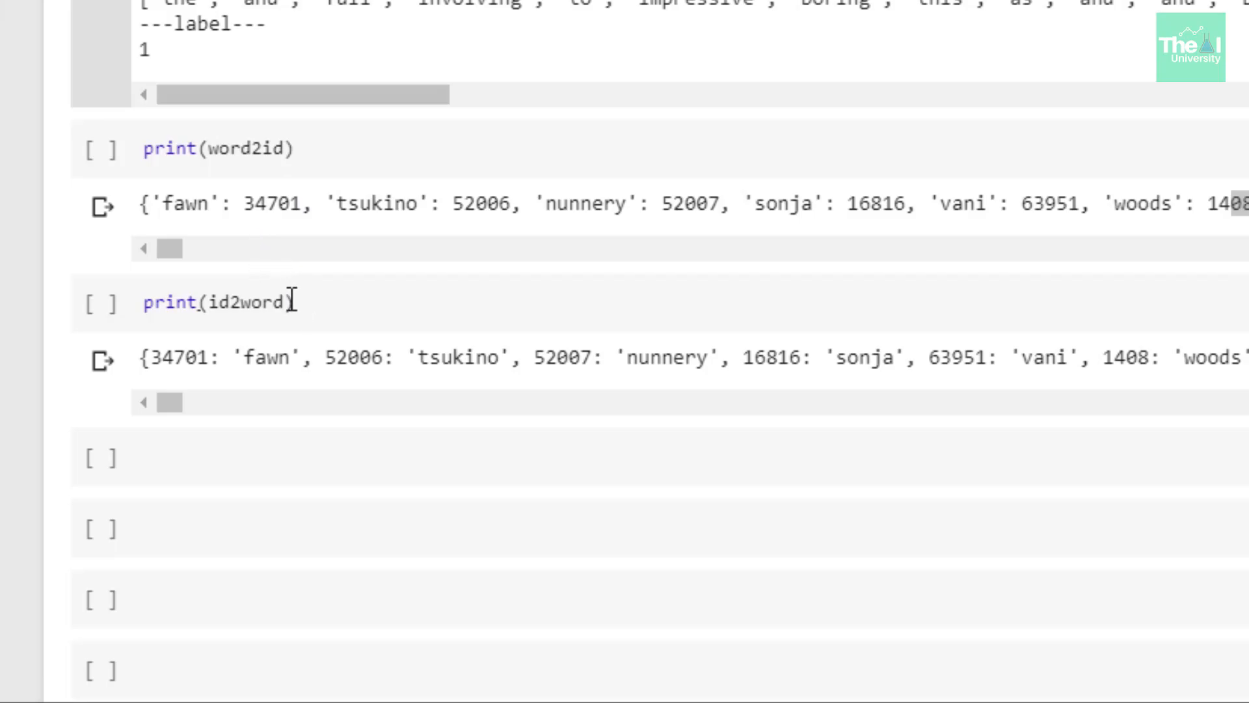
mouse_move(261, 323)
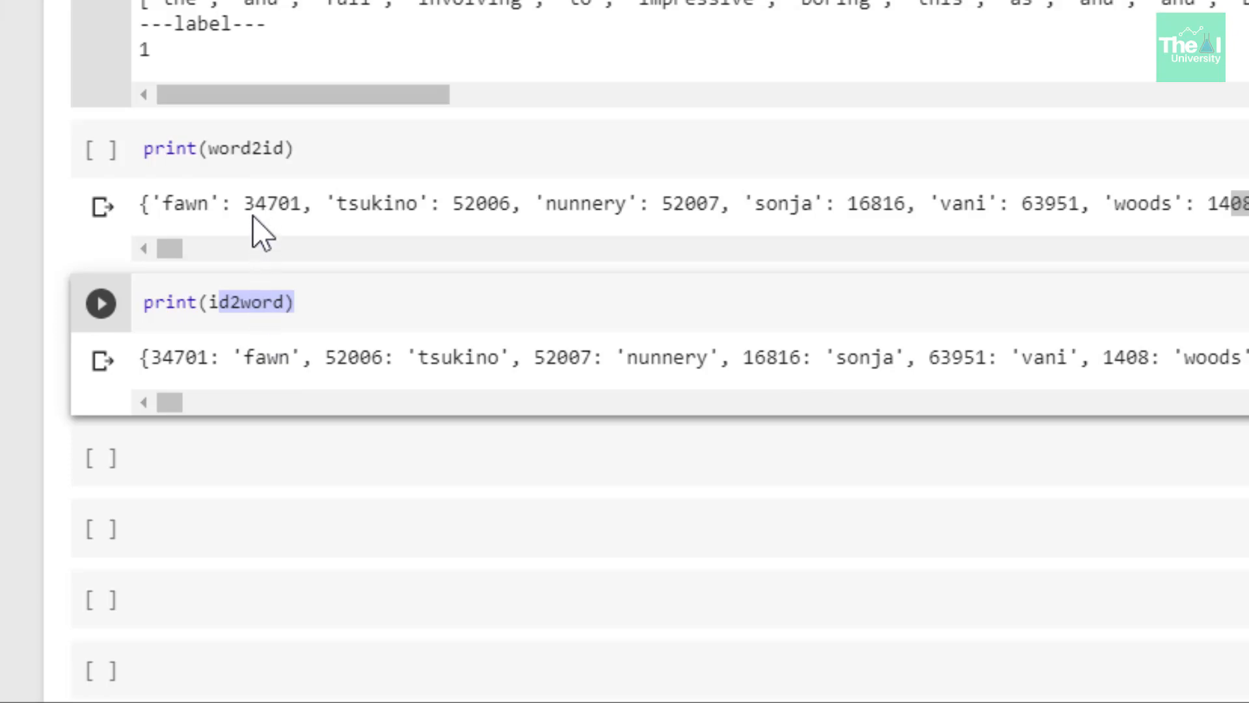
mouse_move(271, 214)
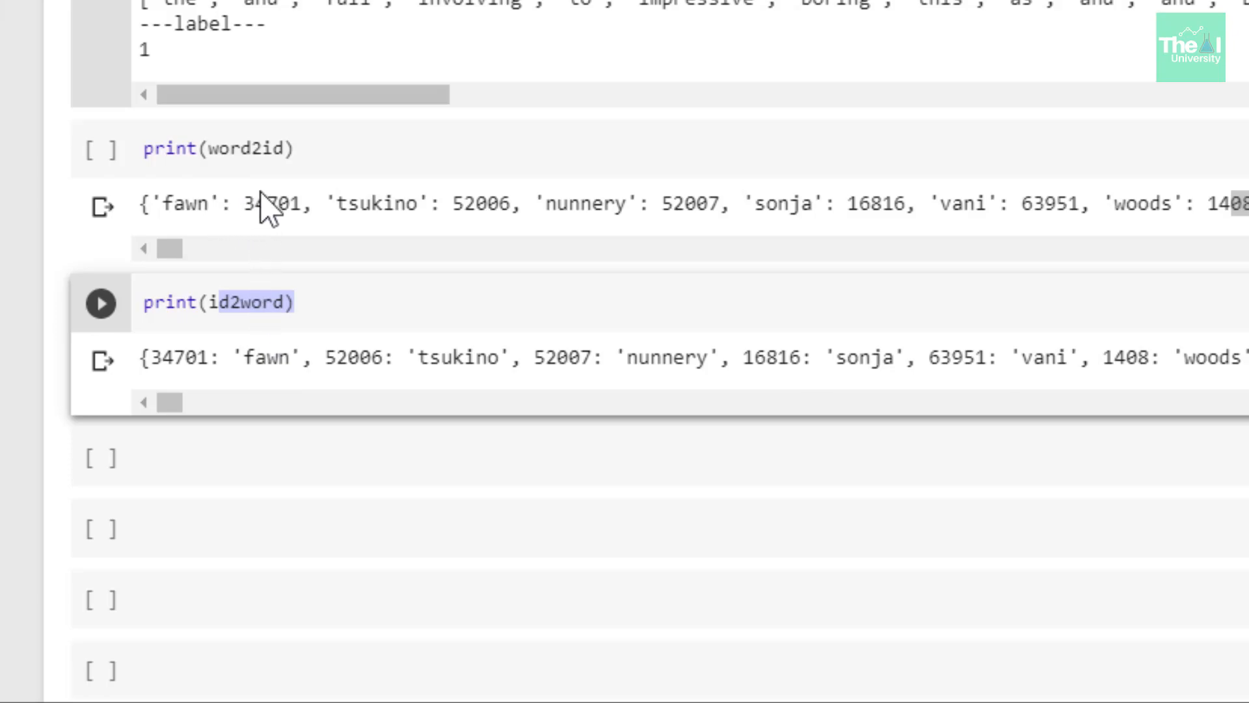
mouse_move(323, 199)
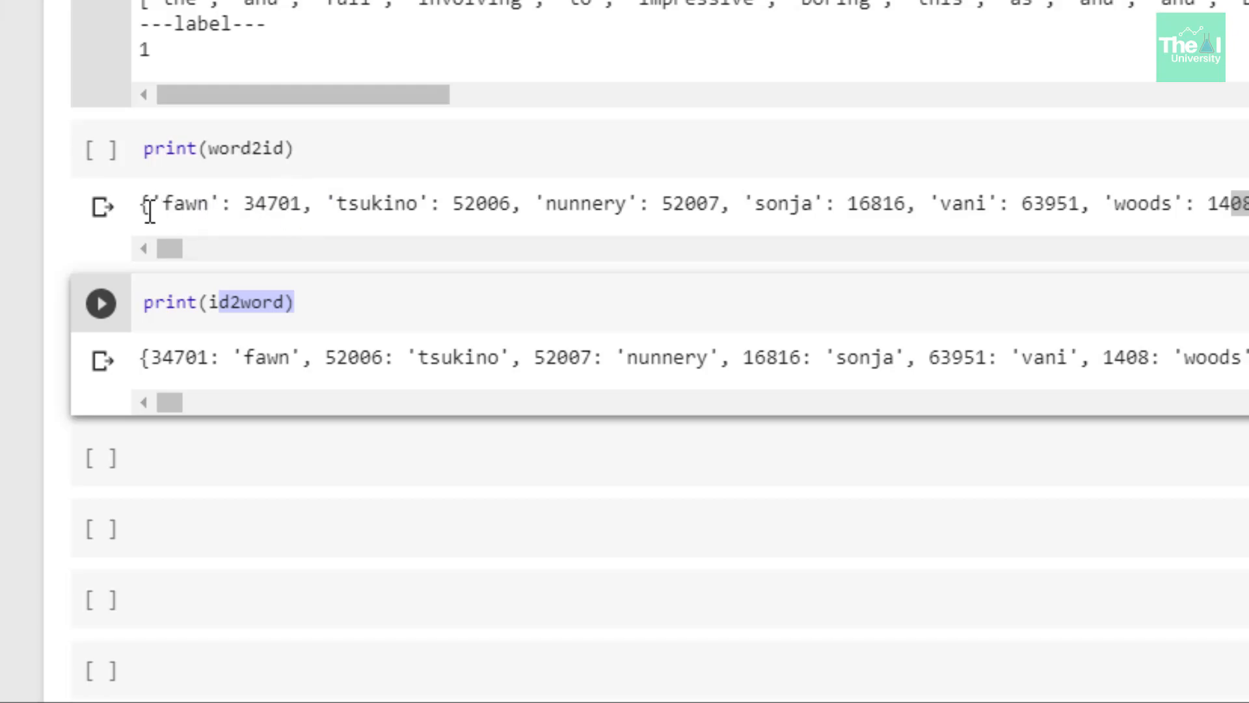
mouse_move(191, 198)
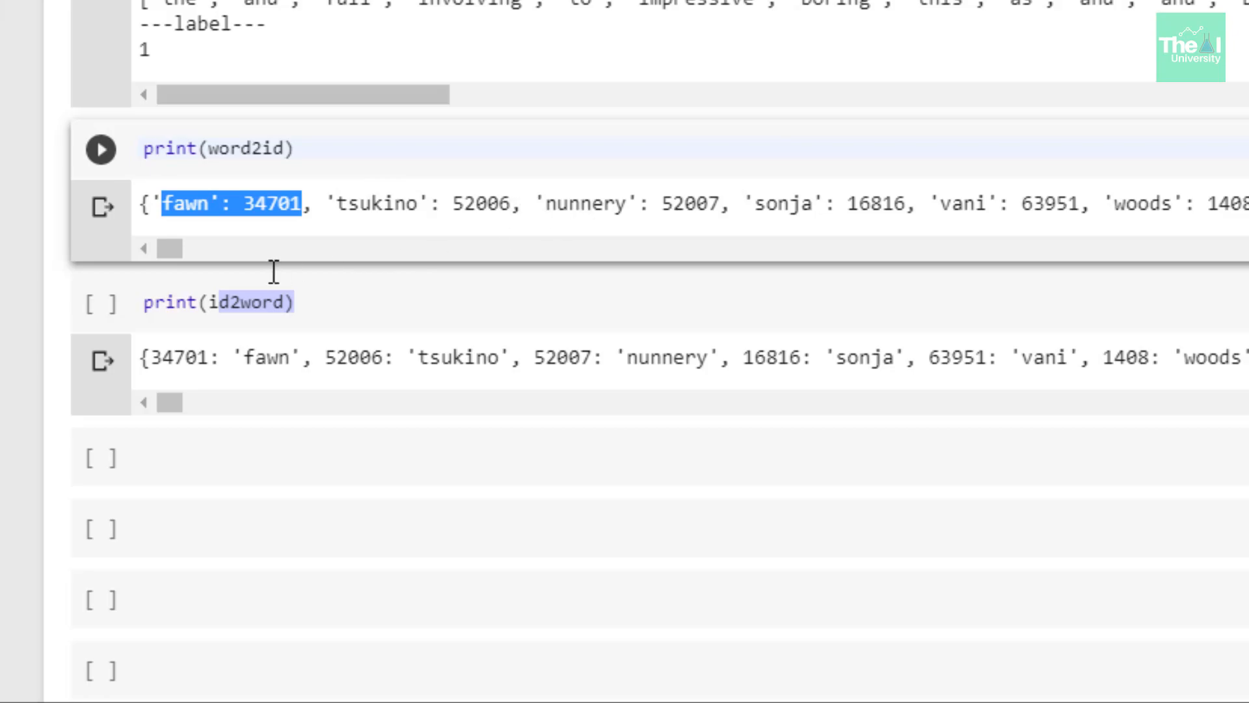
mouse_move(267, 331)
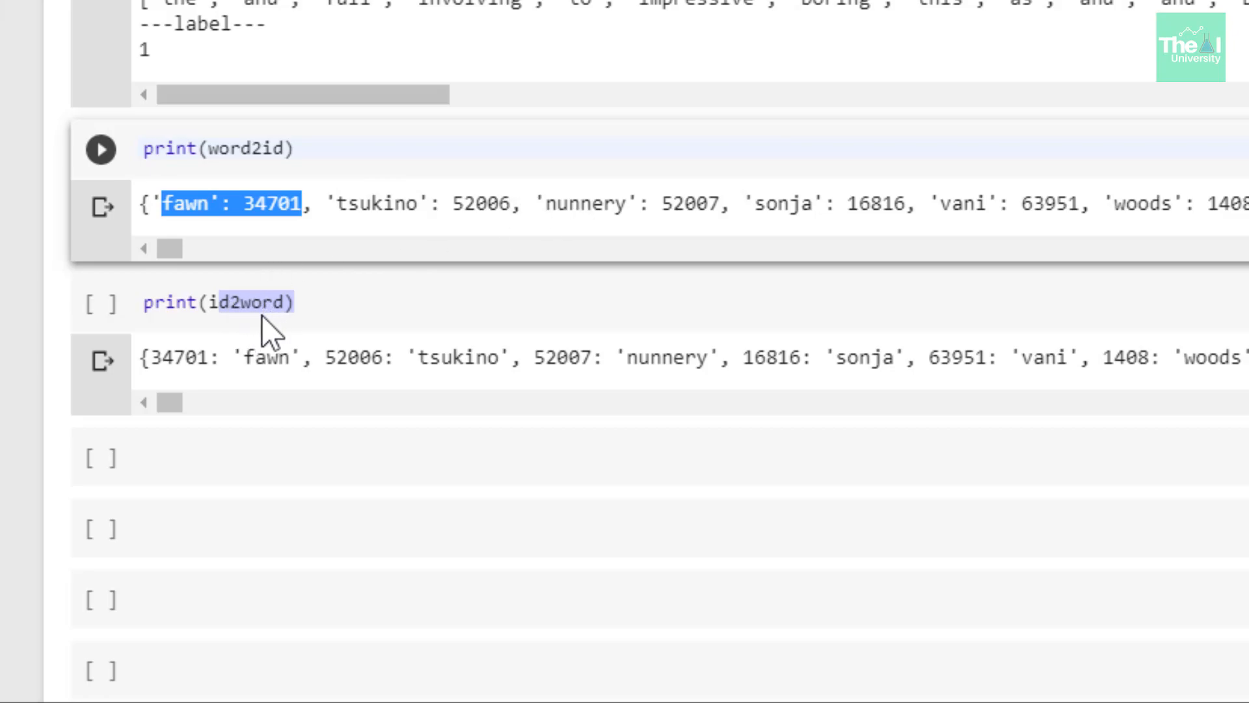
mouse_move(197, 396)
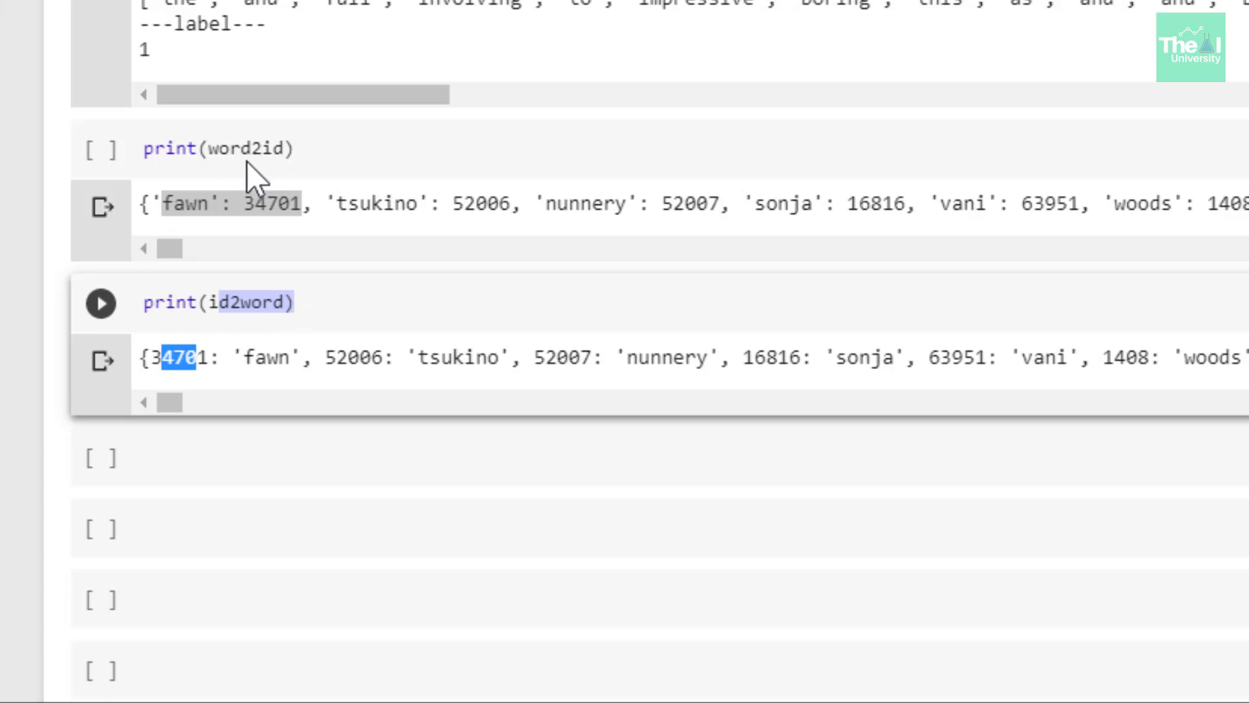
mouse_move(219, 219)
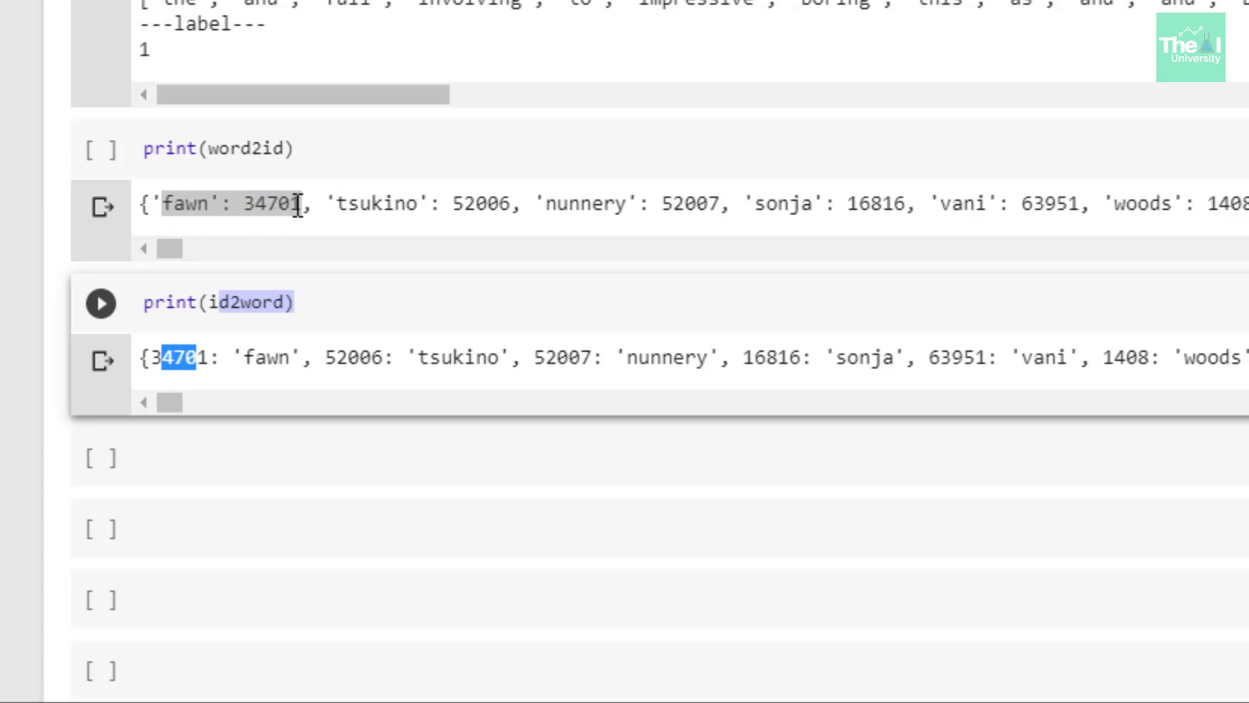
mouse_move(275, 375)
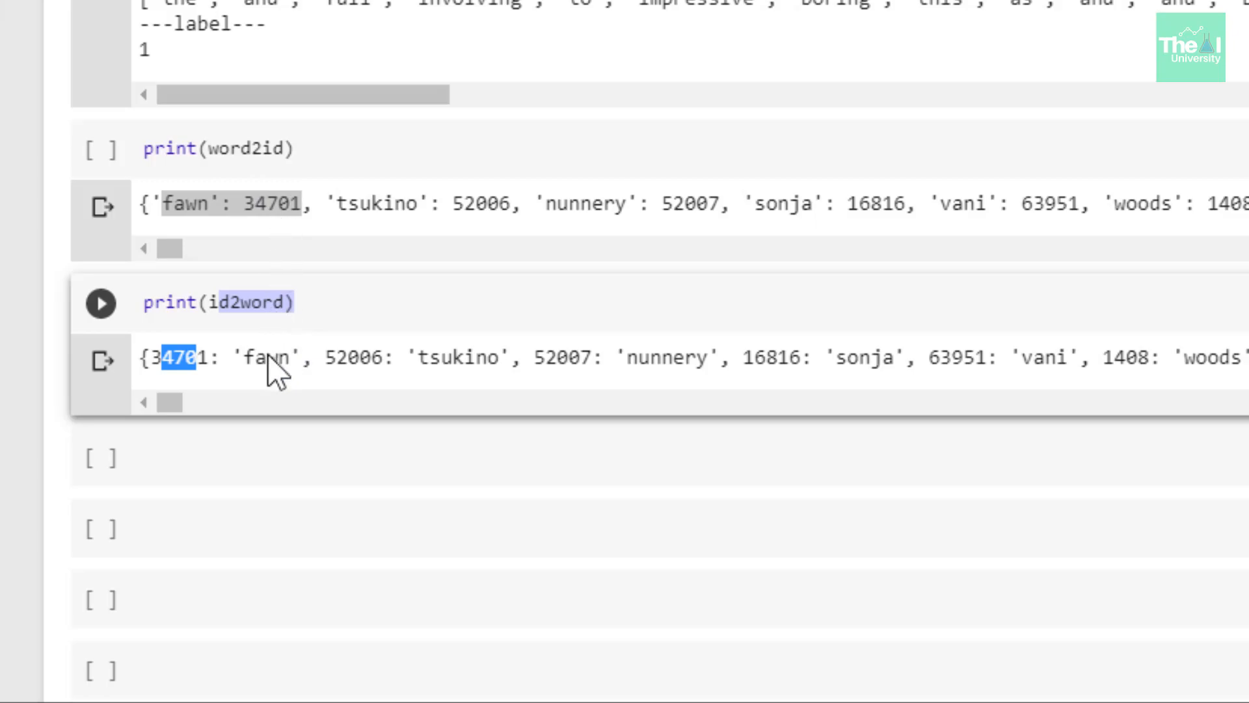
mouse_move(304, 259)
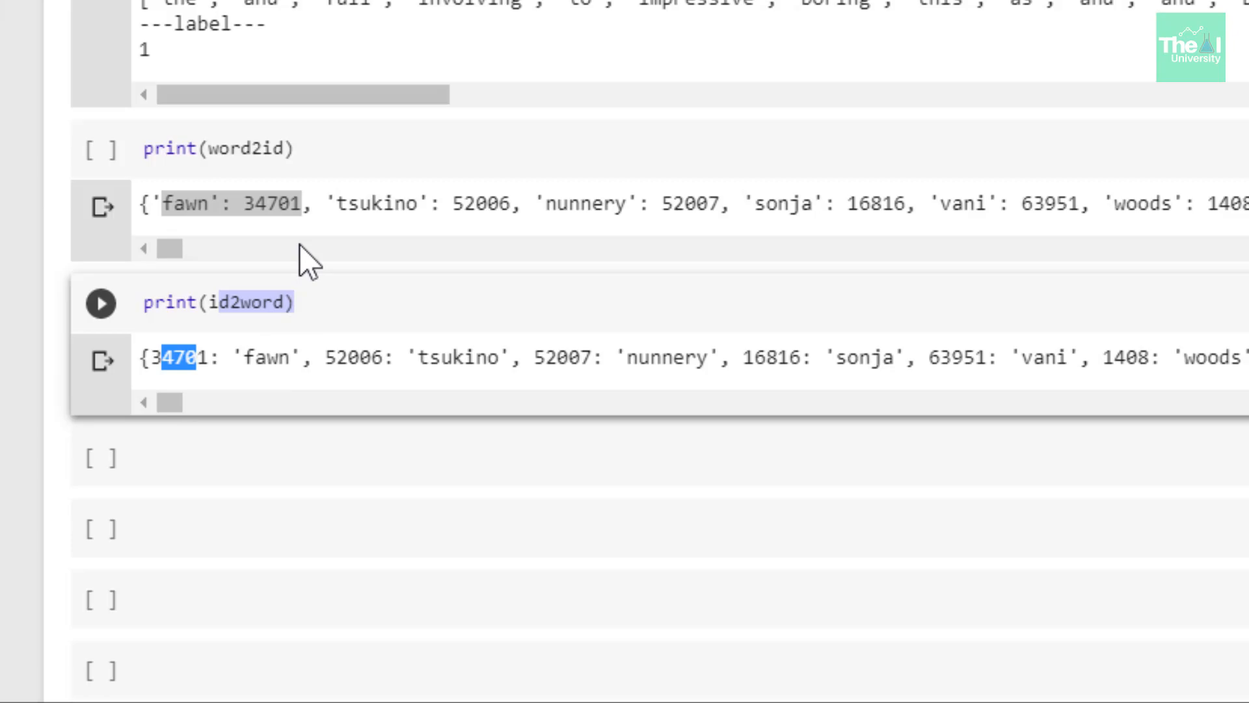
mouse_move(223, 371)
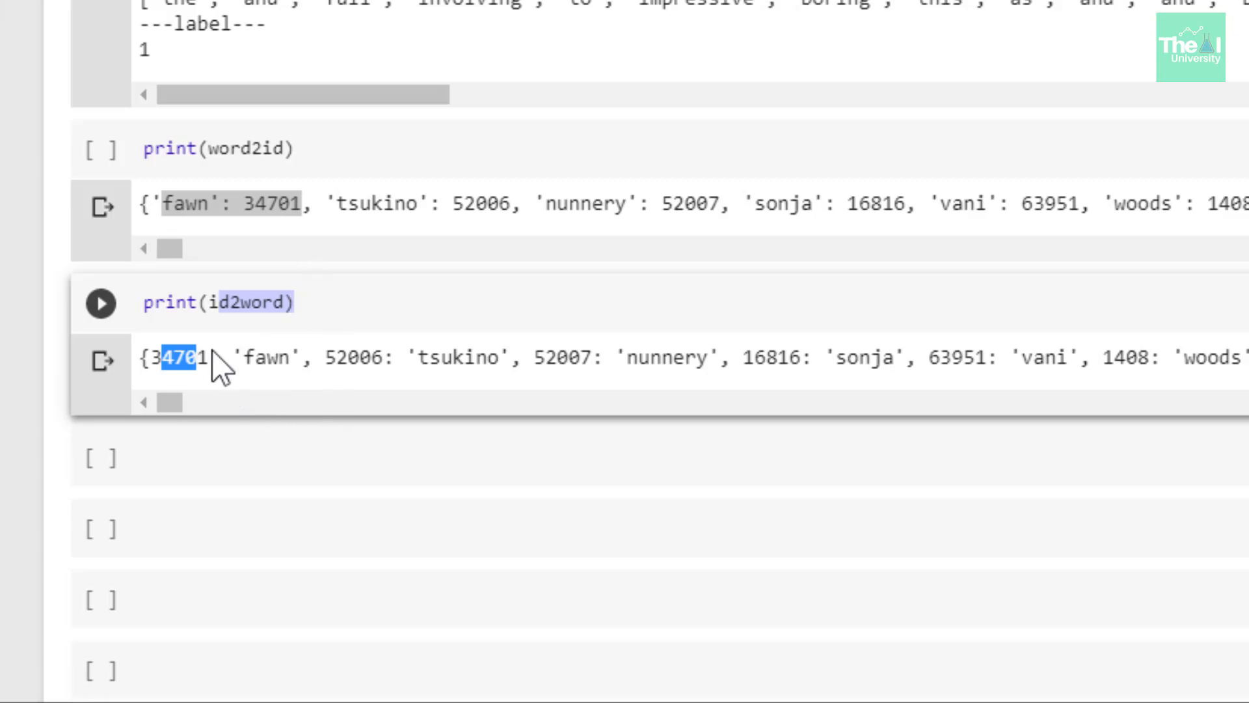
mouse_move(431, 357)
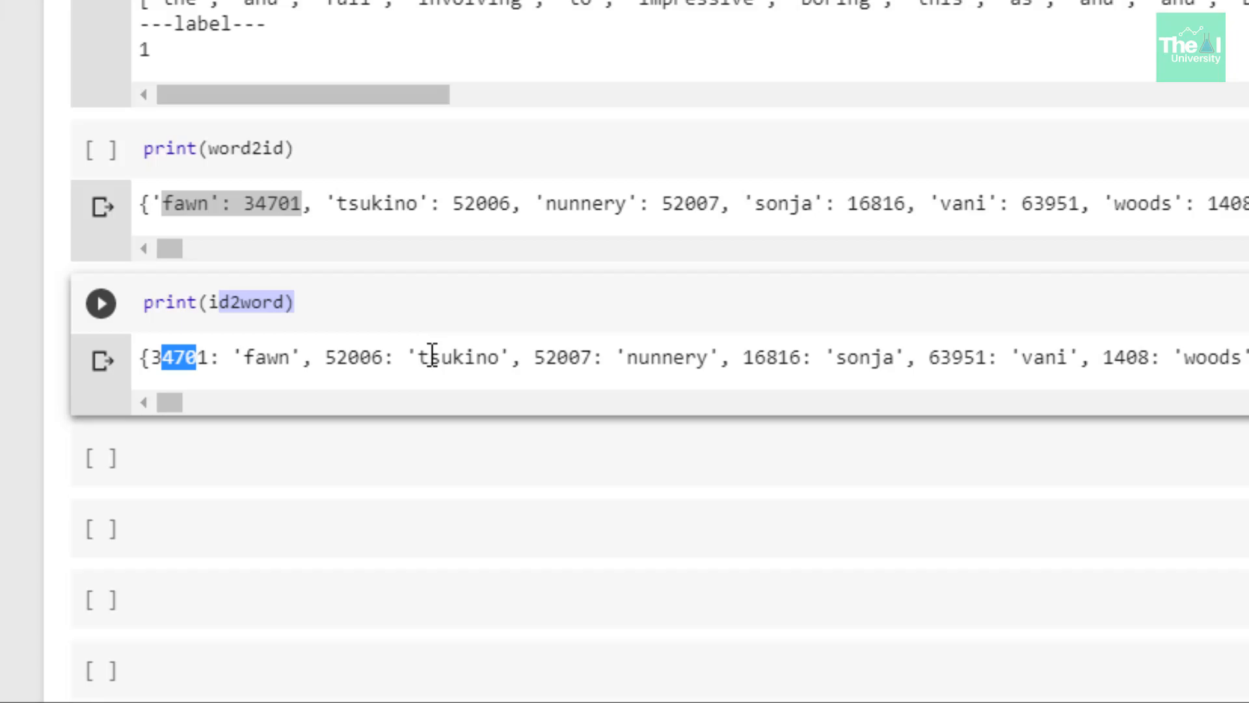
scroll("down", 3)
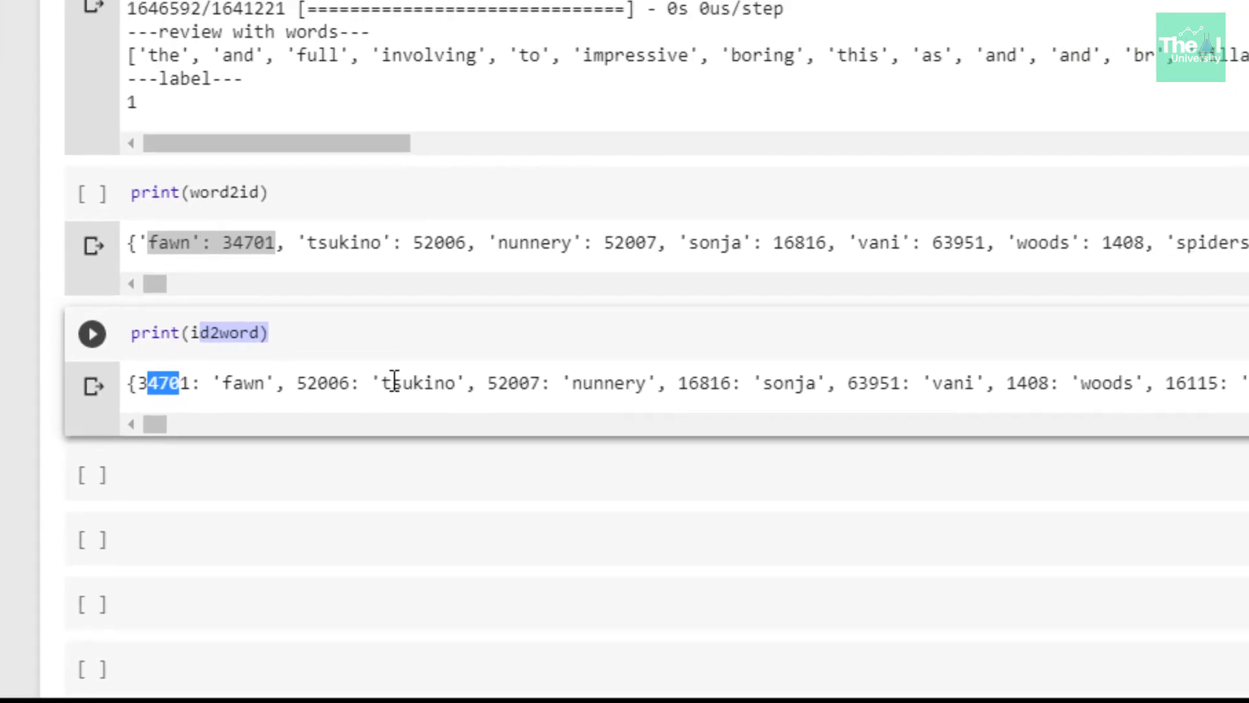